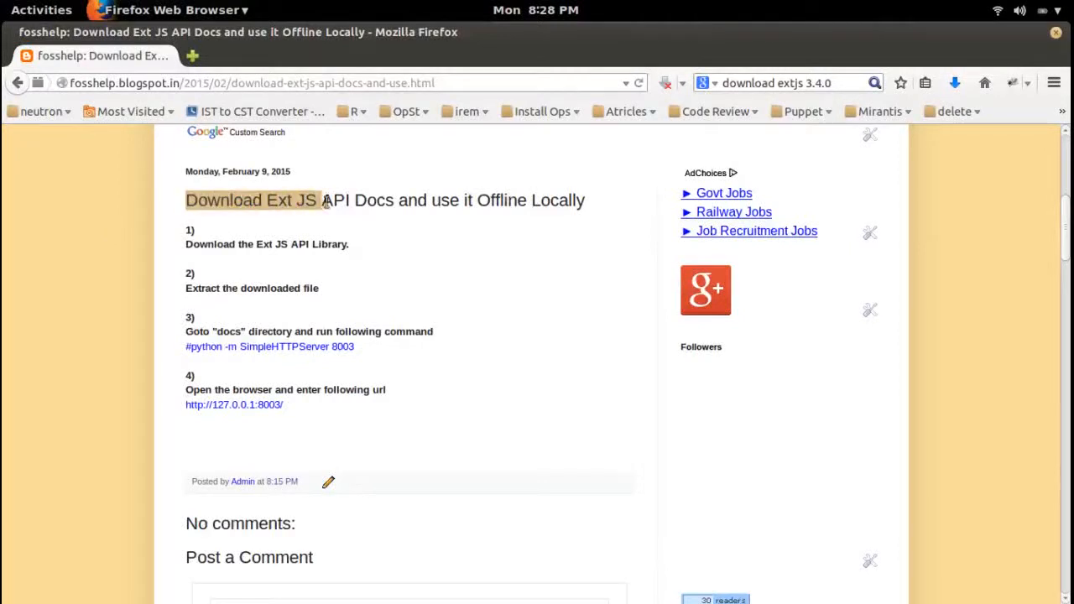
# Find Ext JS 3.4.0 on Sencha's download page and save ext-3.4.0.zip
pyautogui.moveTo(322, 200); pyautogui.dragTo(533, 200)
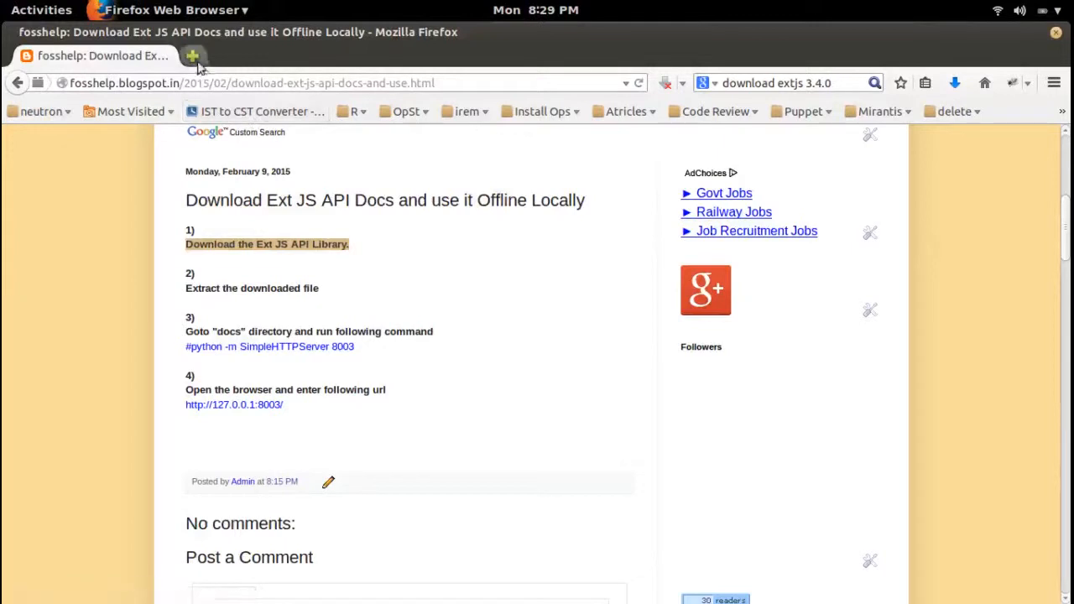
pyautogui.click(193, 55)
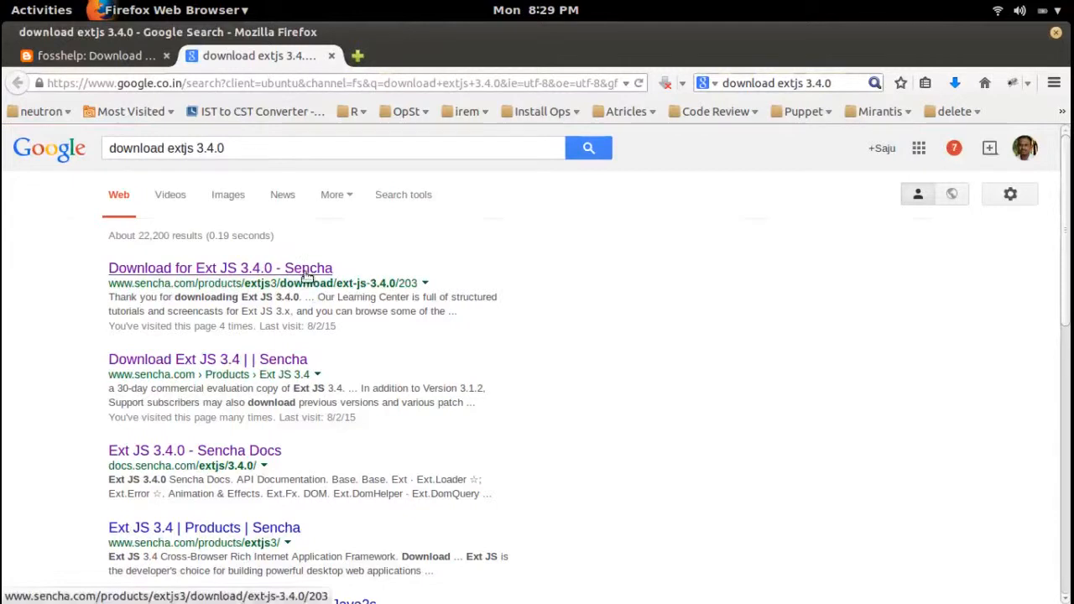
pyautogui.click(219, 268)
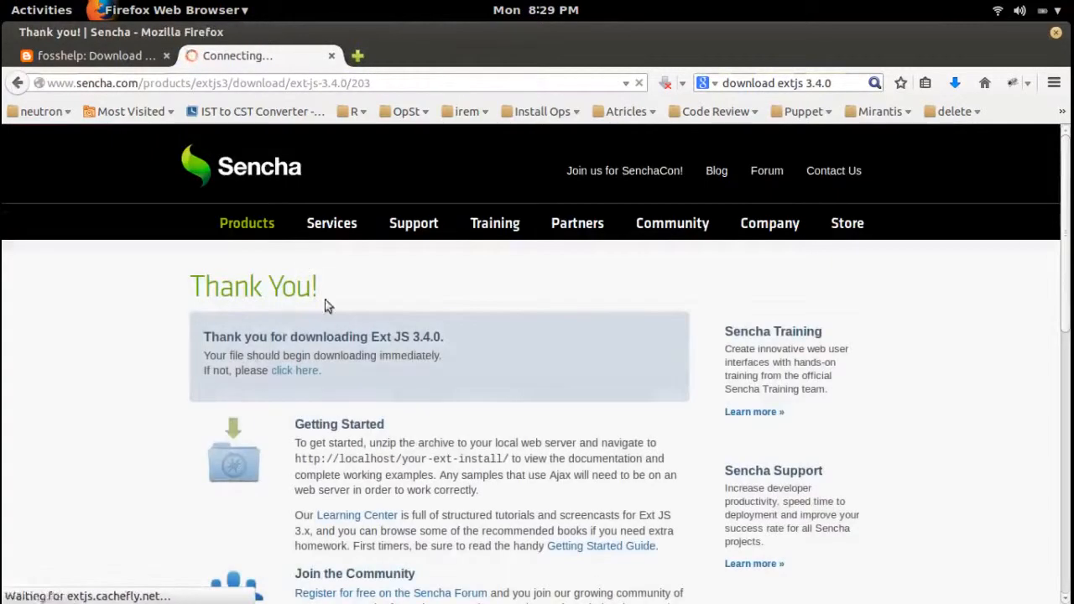
pyautogui.click(294, 371)
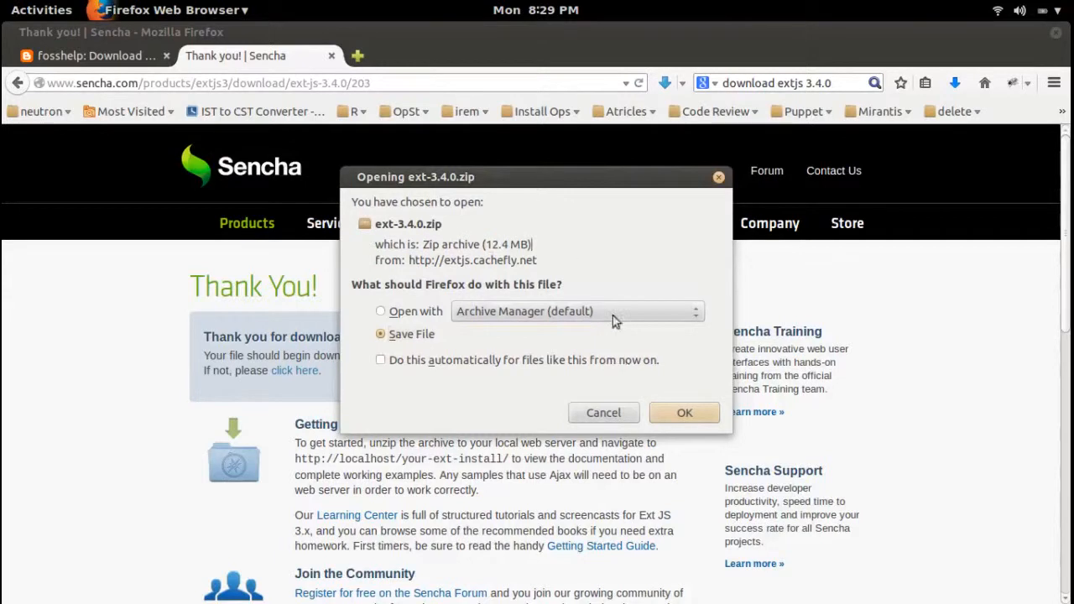
pyautogui.moveTo(585, 400)
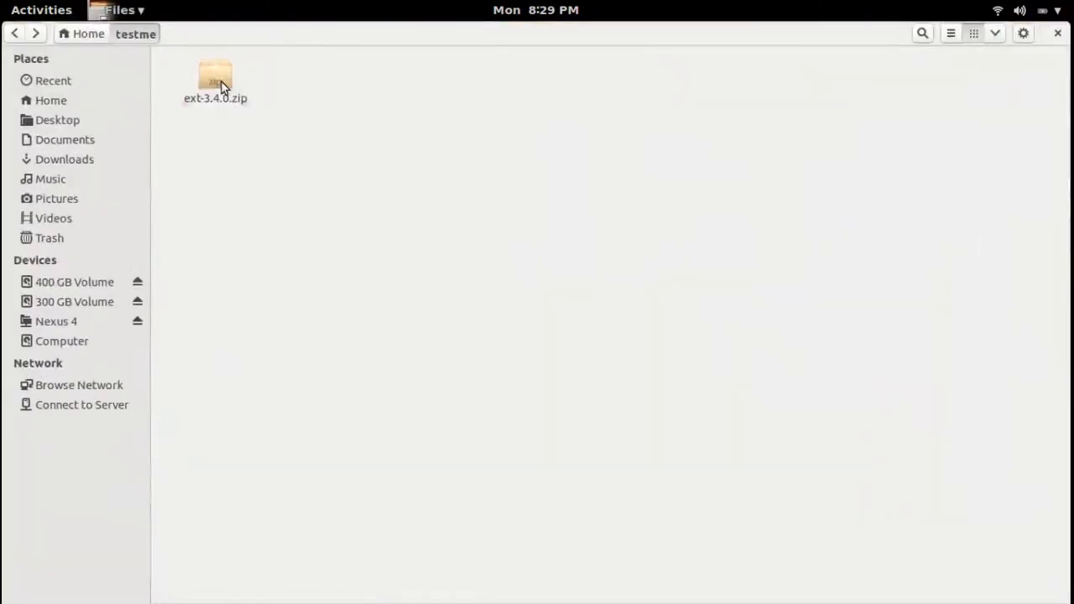
# Extract ext-3.4.0.zip with Extract Here and open the new ext-3.4.0 folder
pyautogui.click(214, 75)
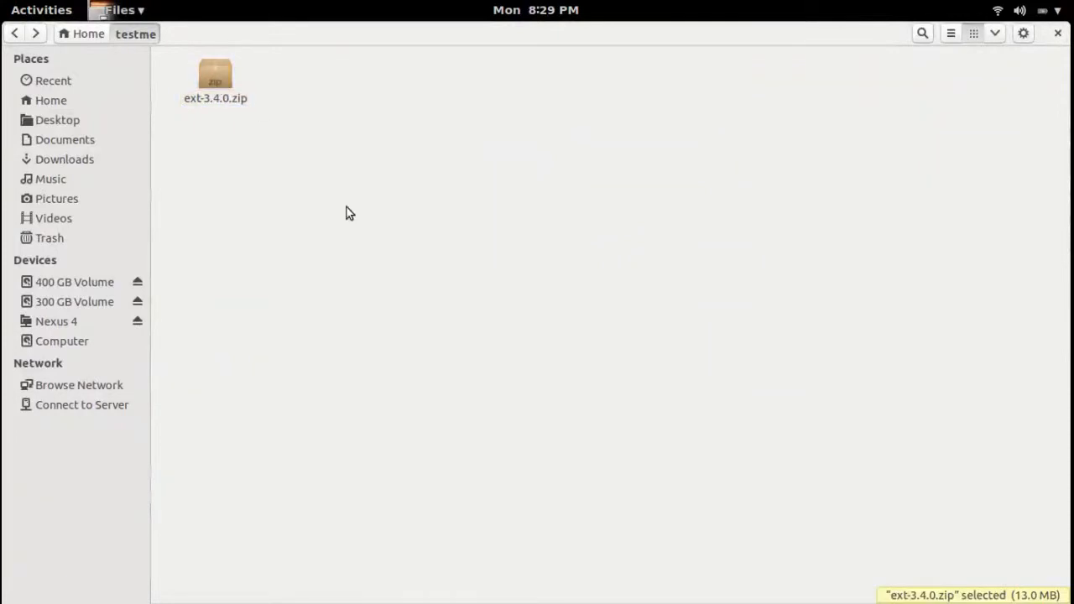
pyautogui.click(40, 9)
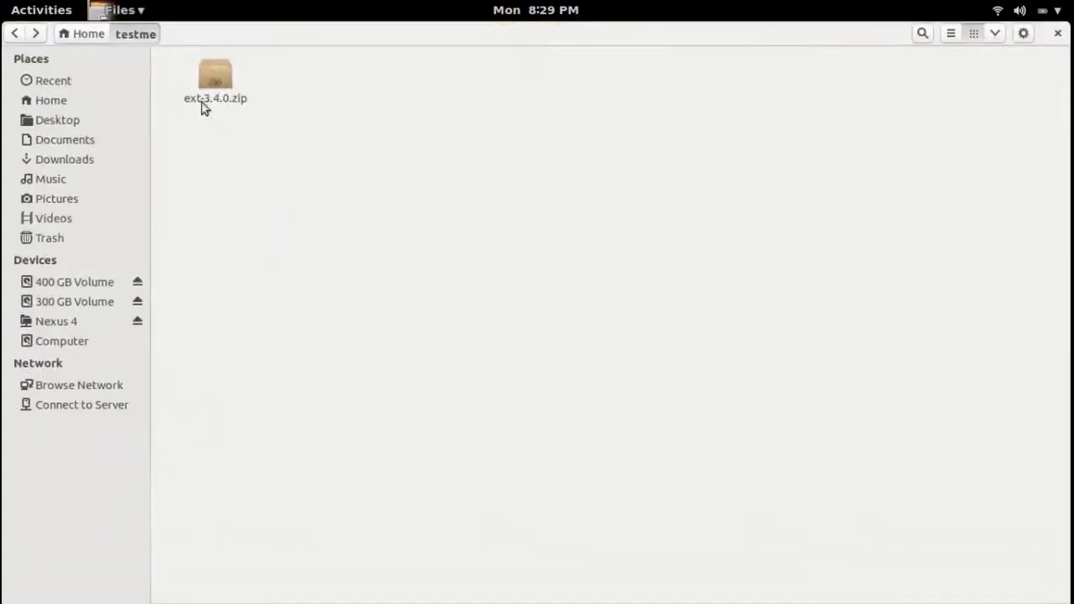
pyautogui.rightClick(215, 75)
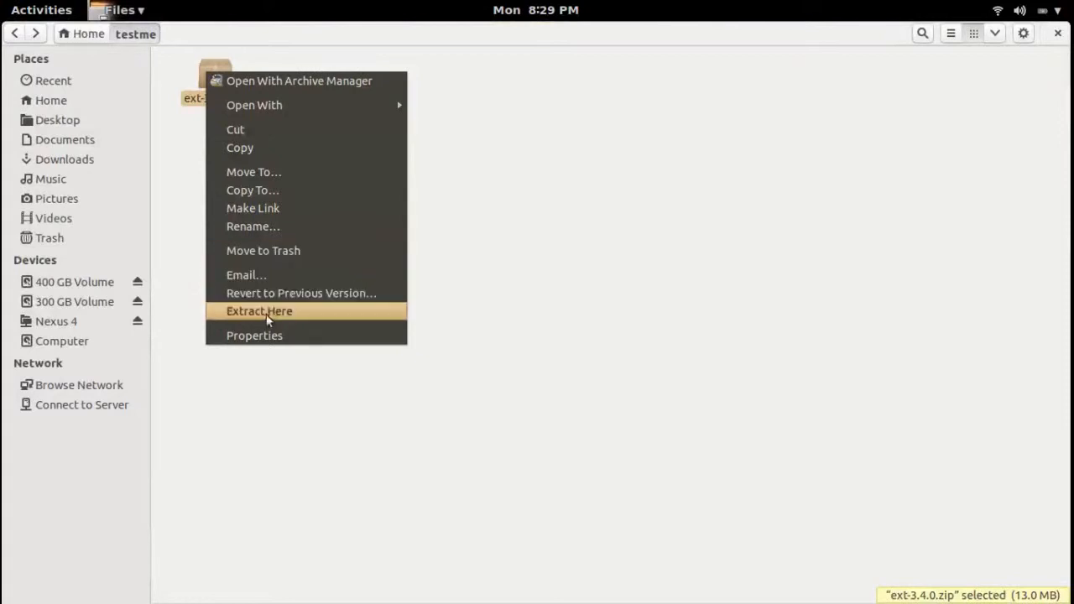
pyautogui.click(260, 311)
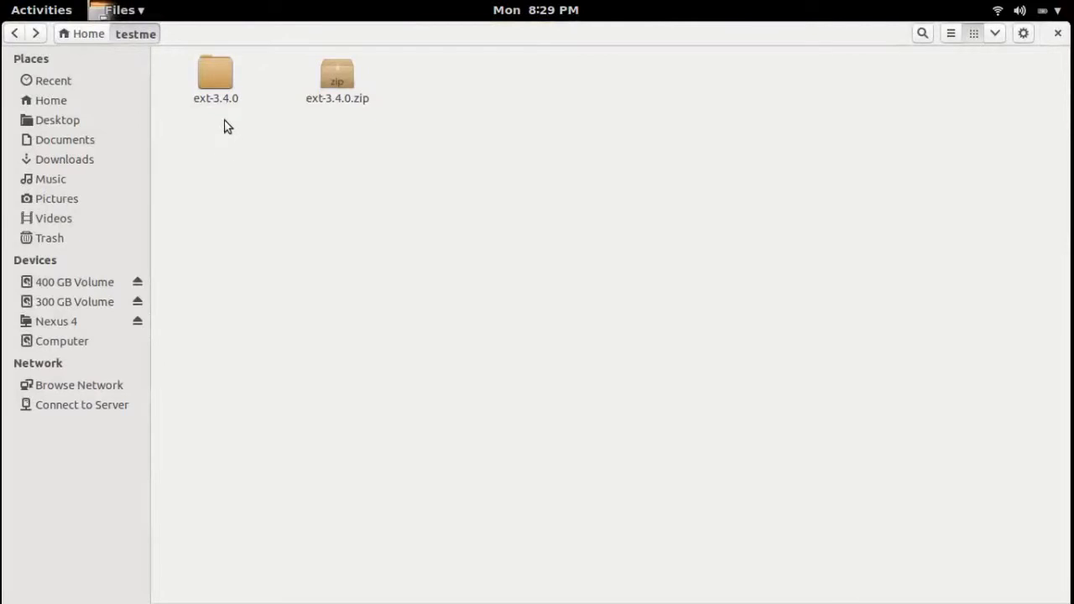
pyautogui.doubleClick(215, 76)
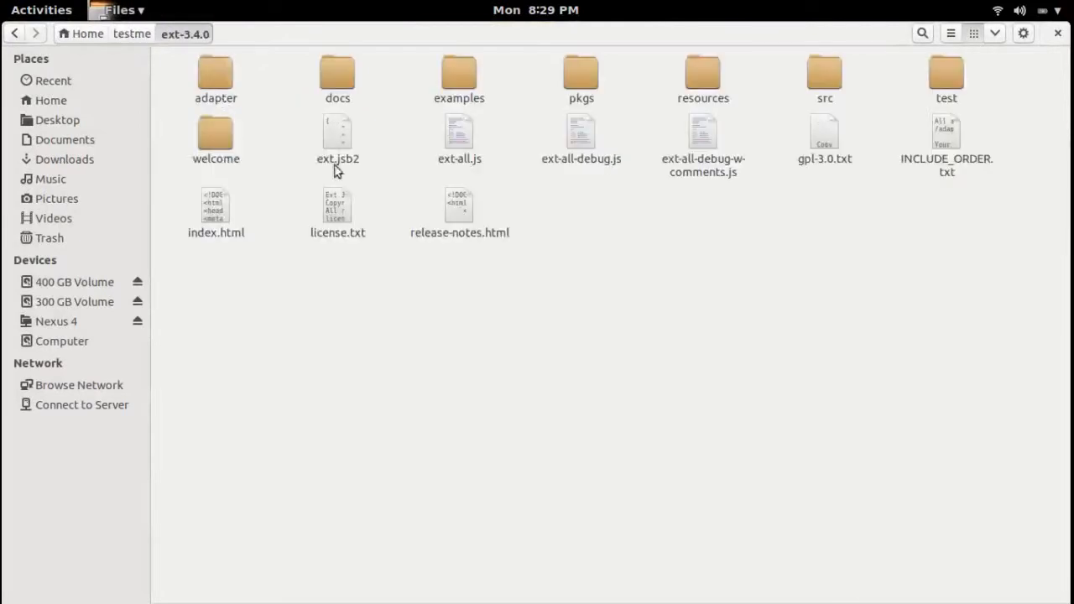
pyautogui.click(41, 9)
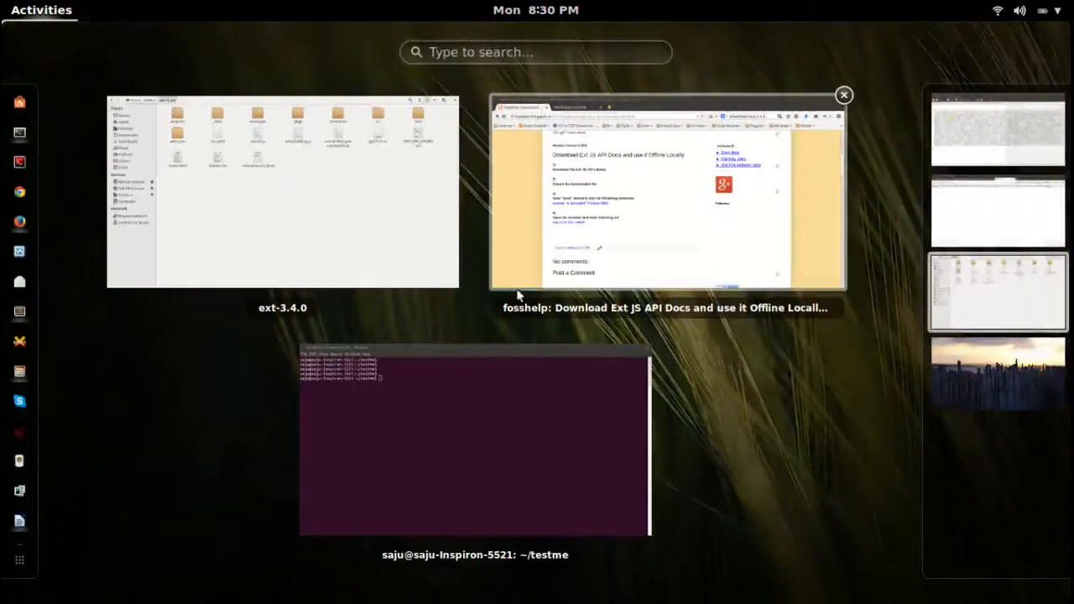
# Reread the blog's step 3 about going to the docs directory, then return to Files
pyautogui.click(666, 193)
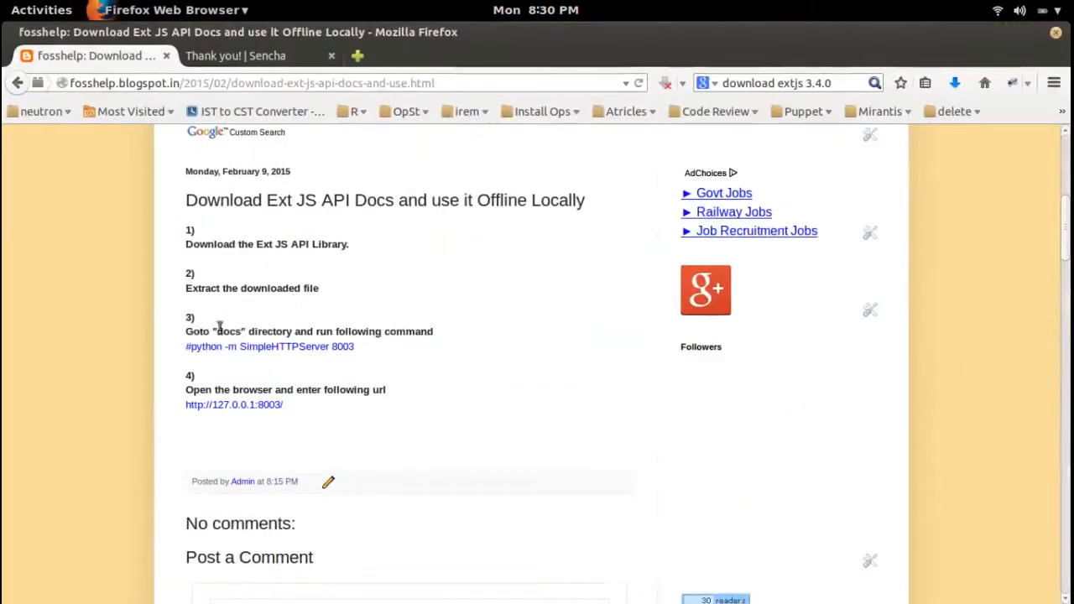
pyautogui.doubleClick(226, 331)
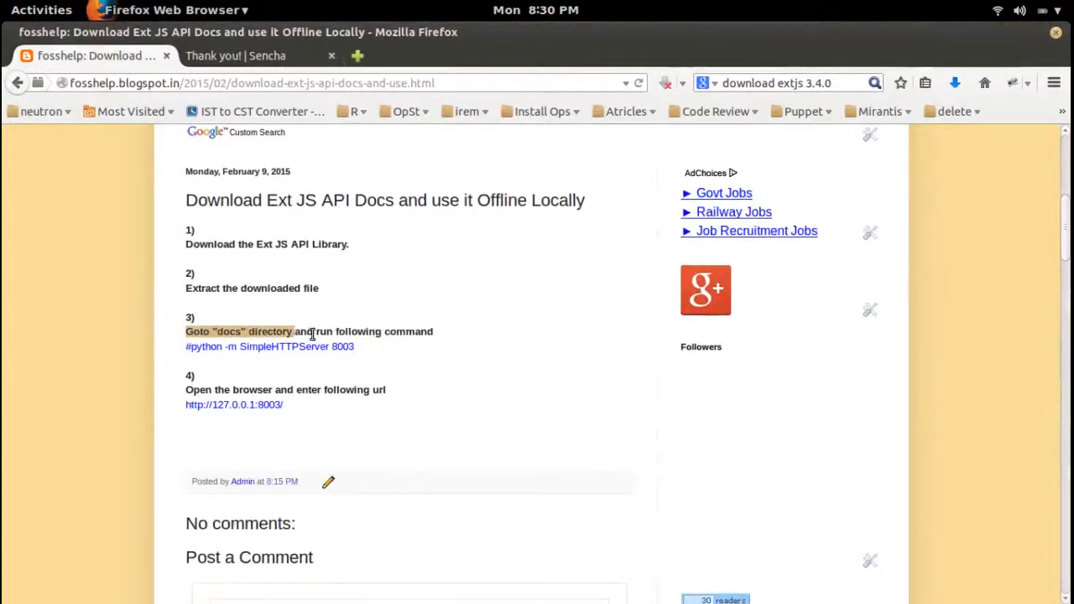
pyautogui.click(516, 354)
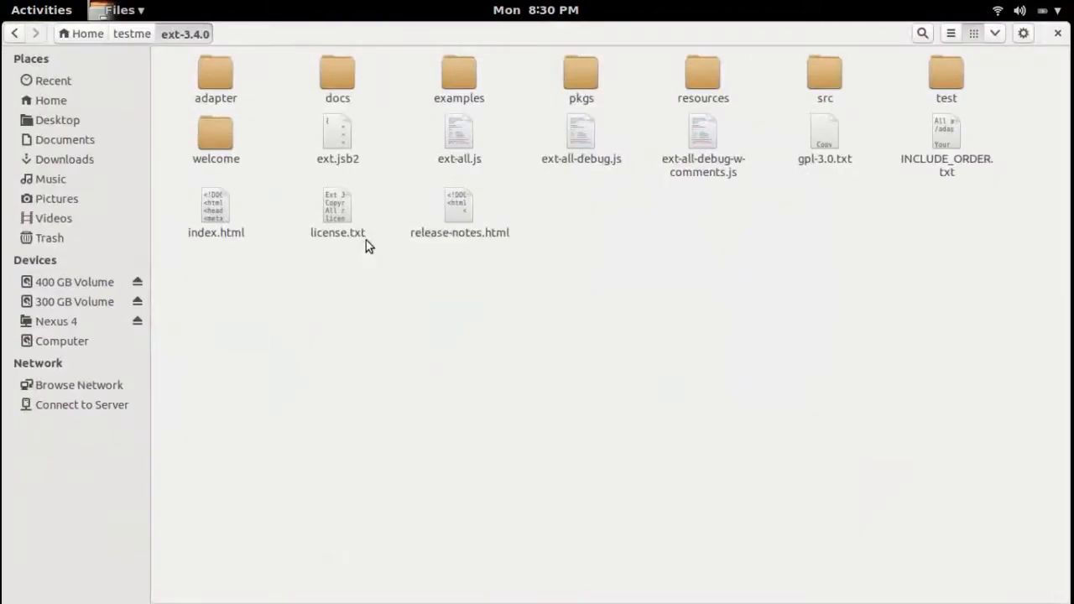
# Browse docs and its resources and output subfolders, then return up to ext-3.4.0
pyautogui.doubleClick(337, 76)
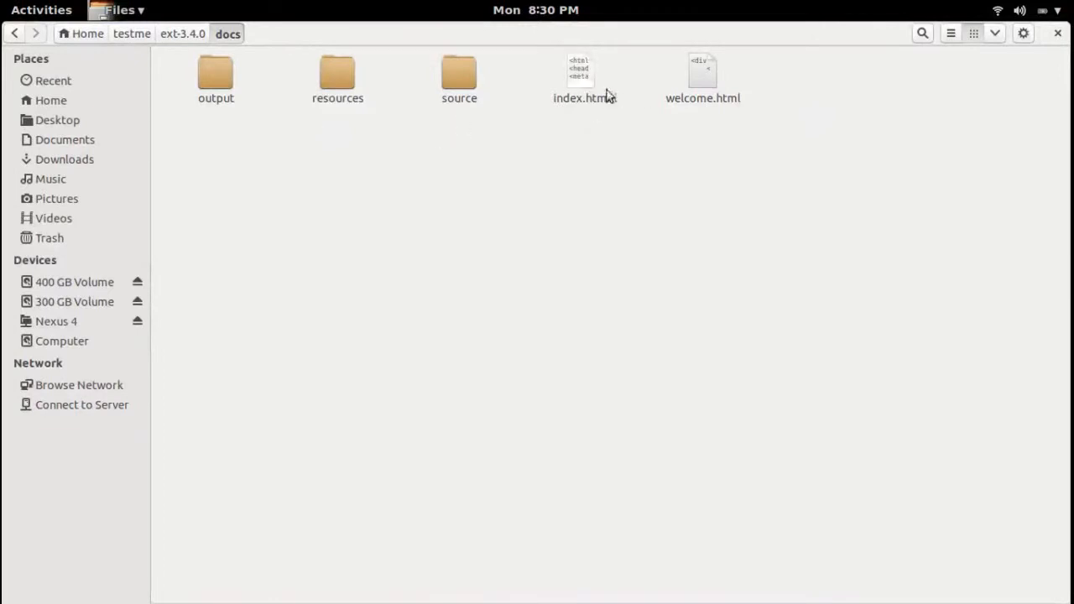
pyautogui.click(580, 76)
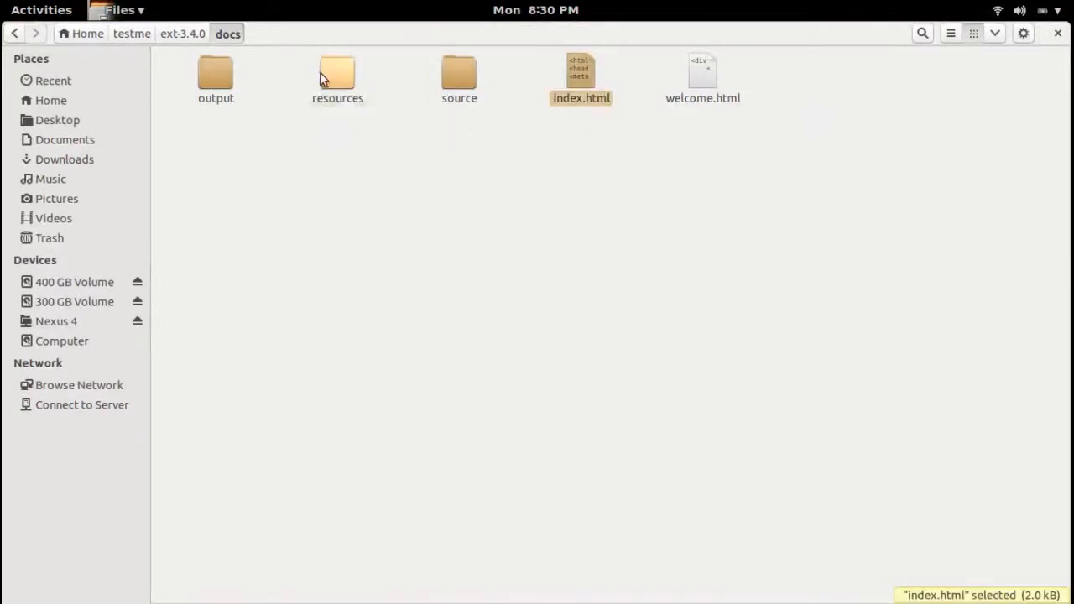
pyautogui.doubleClick(337, 75)
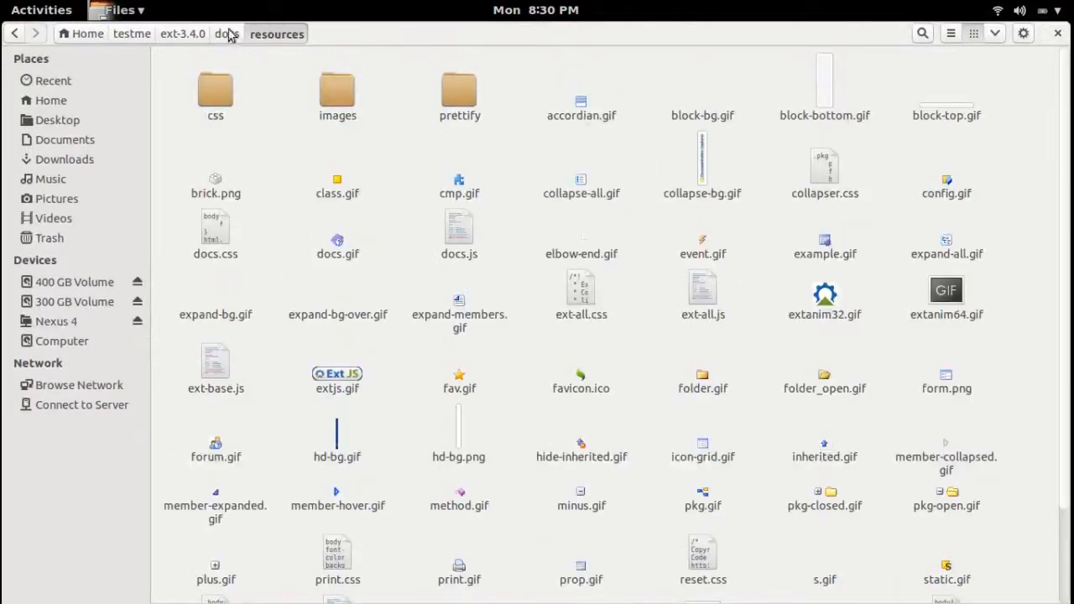
pyautogui.click(269, 33)
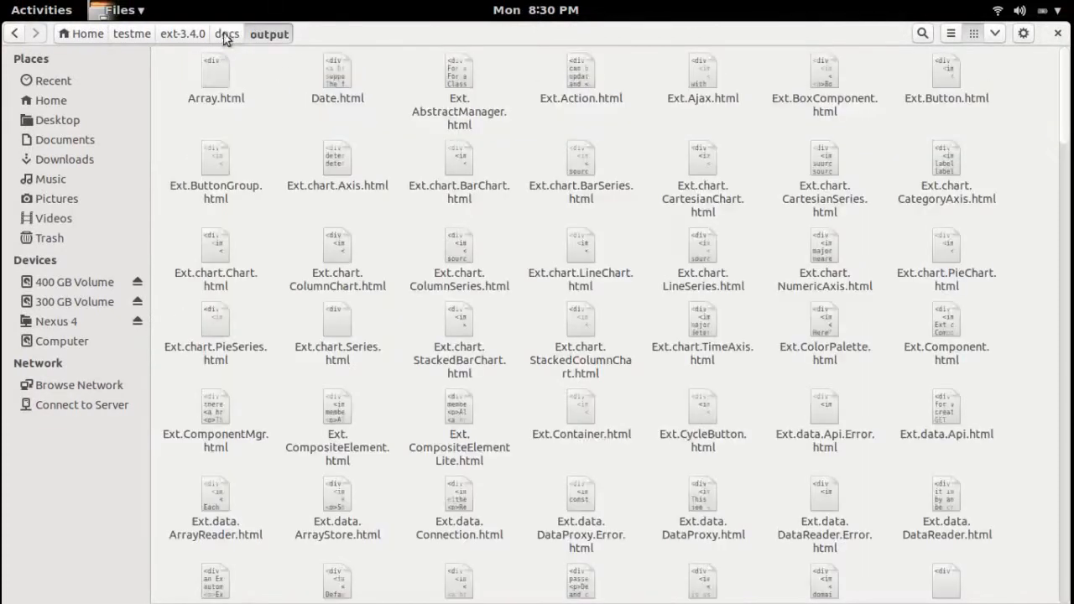
pyautogui.click(227, 34)
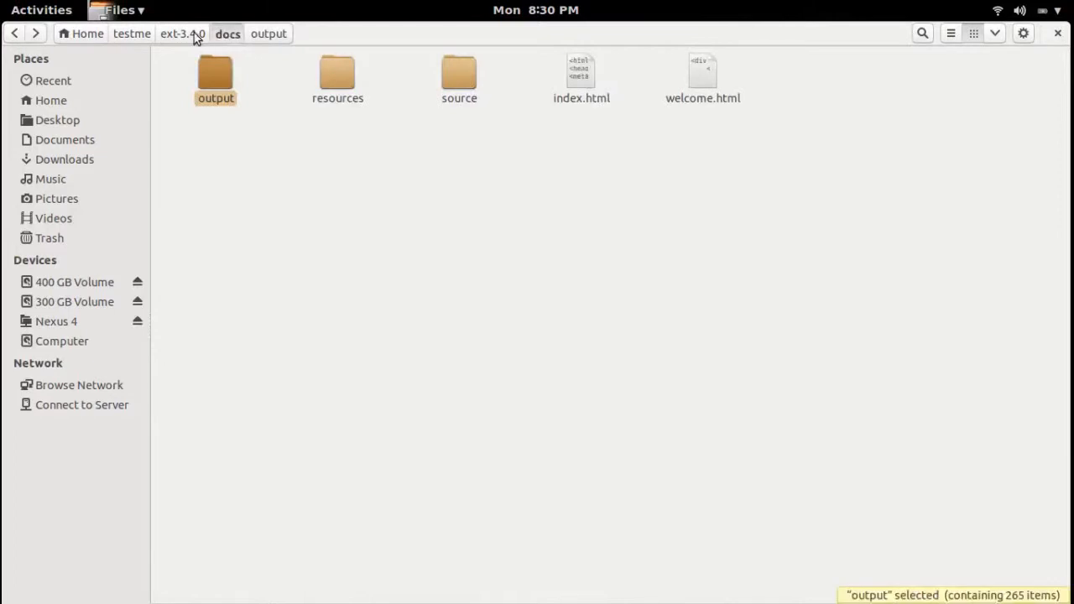
pyautogui.click(230, 34)
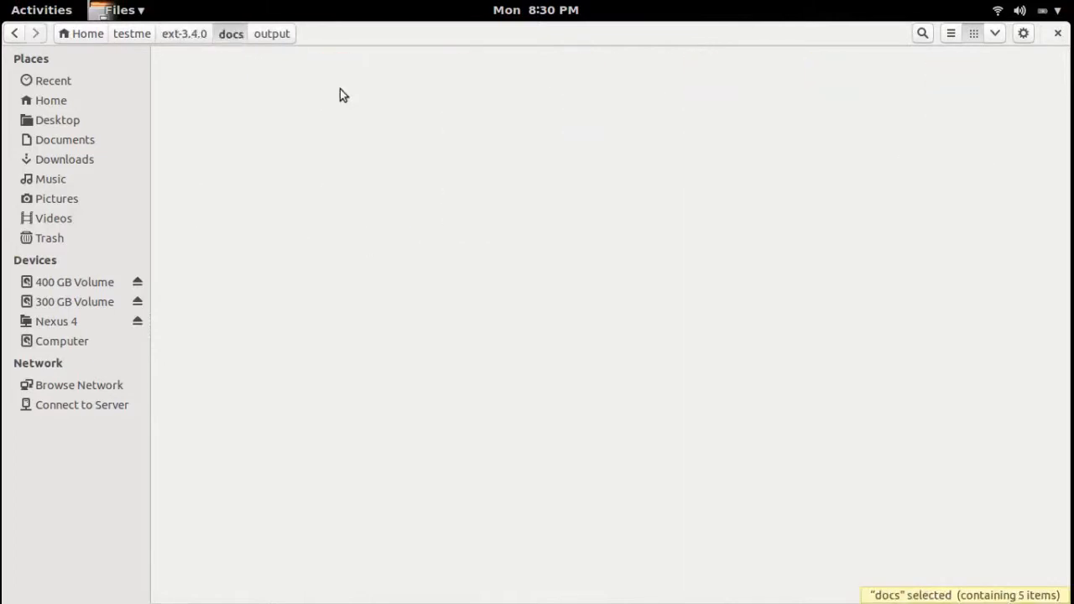
pyautogui.click(41, 9)
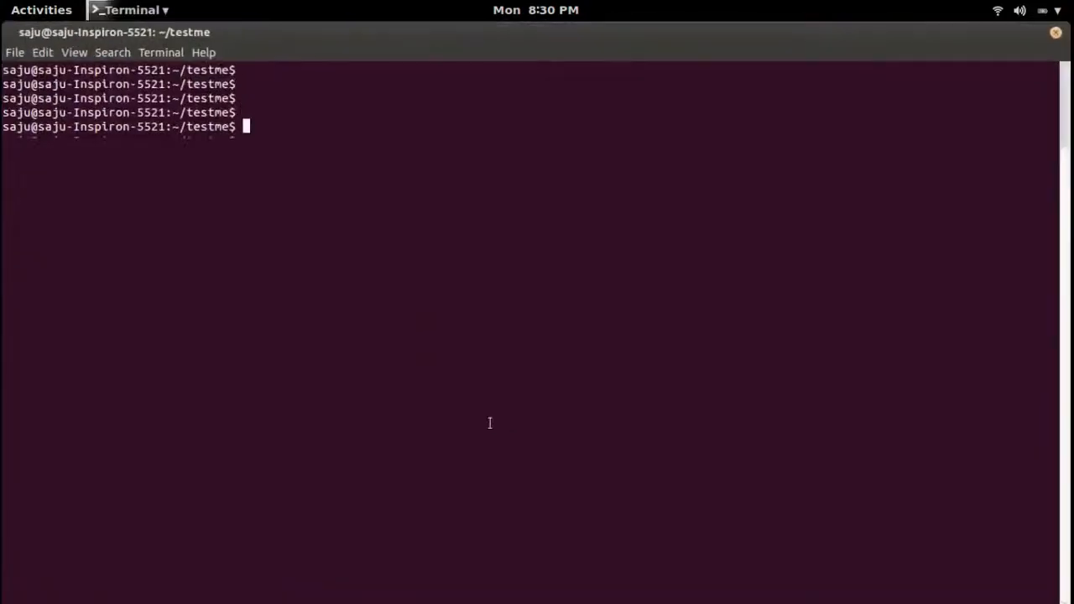
# Move into ext-3.4.0/docs in Terminal, listing each directory along the way
pyautogui.write('ls')
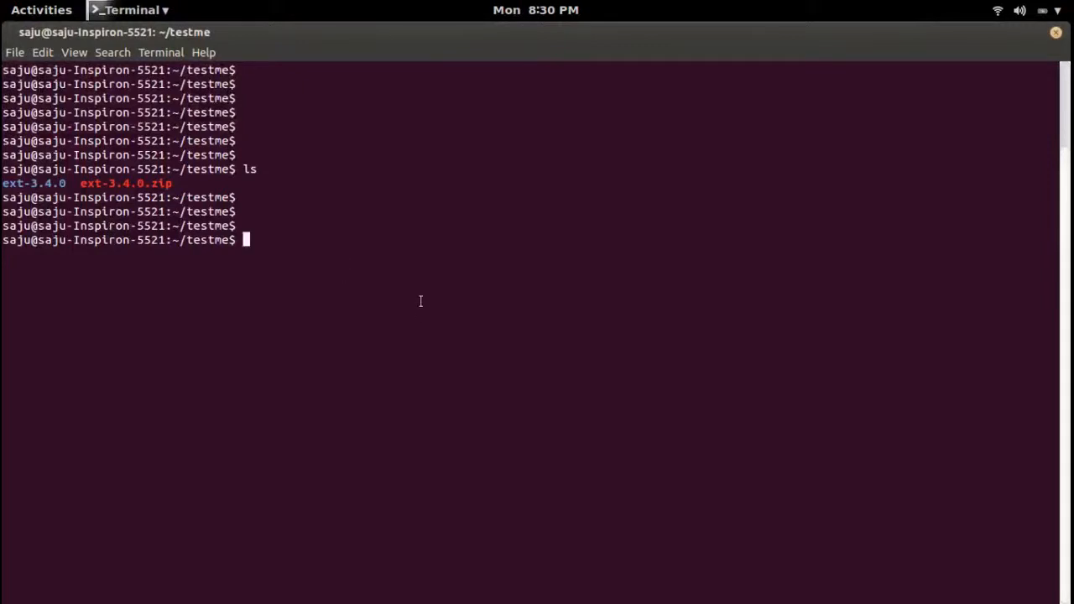
pyautogui.write('cd ext-3.4.0/')
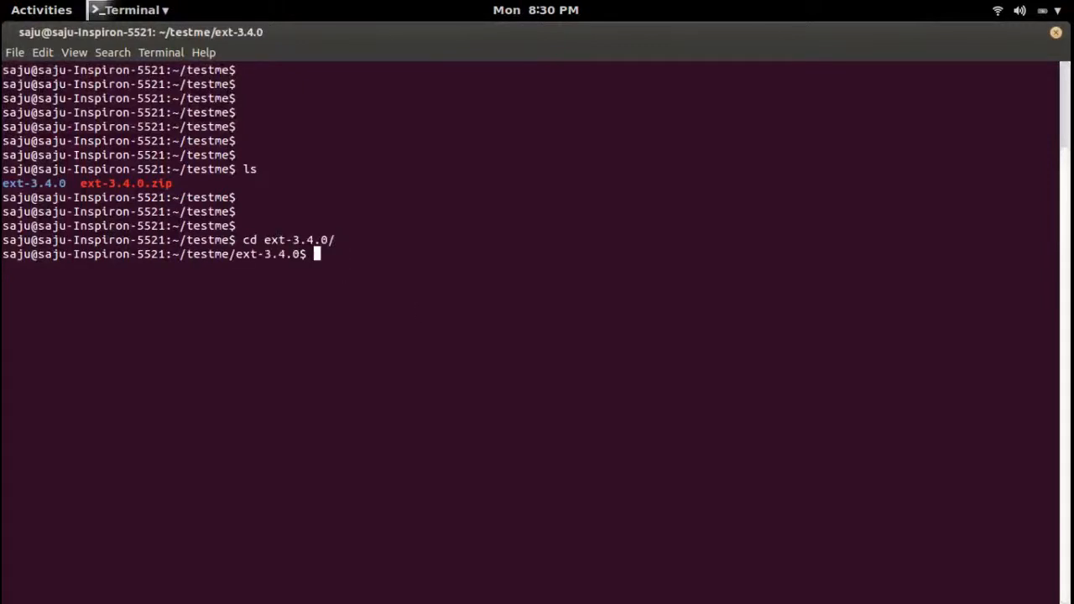
pyautogui.write('ls')
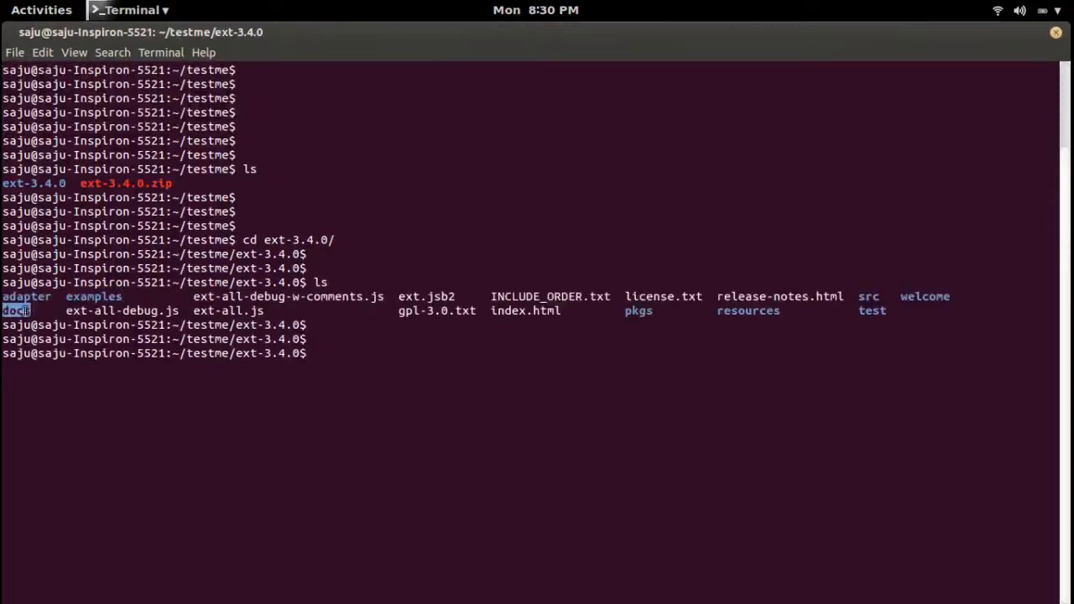
pyautogui.write('cd docs/')
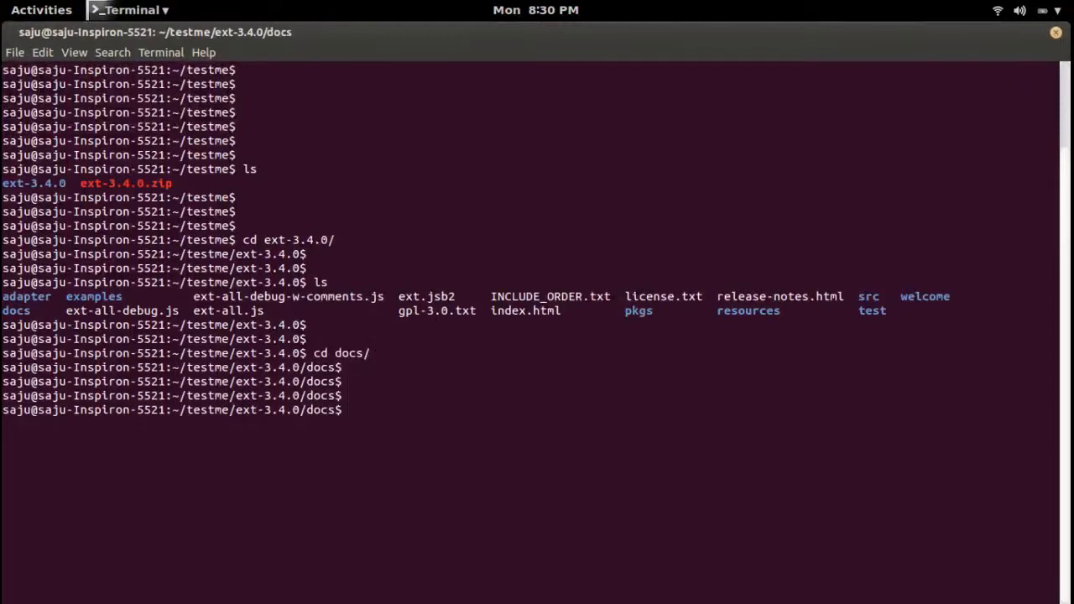
pyautogui.write('ls')
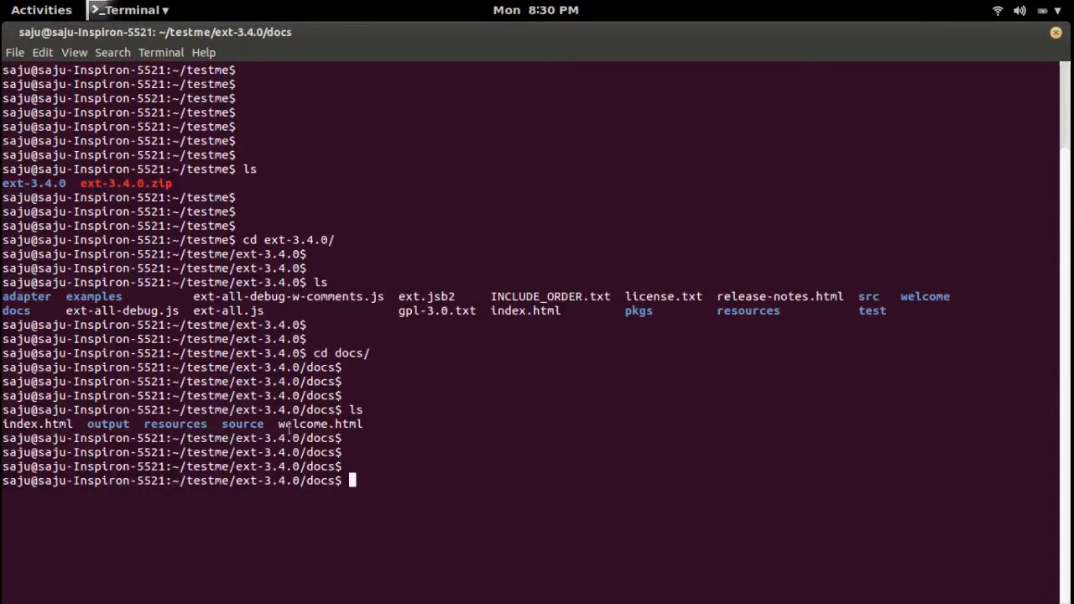
pyautogui.doubleClick(37, 424)
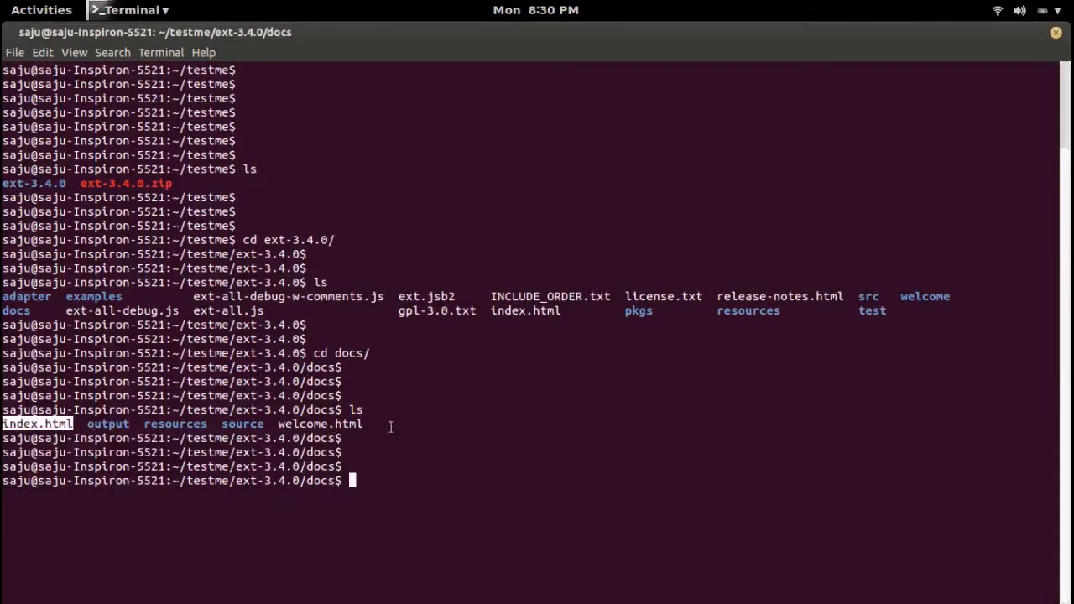
# Highlight the blog's python -m SimpleHTTPServer 8003 command in Firefox
pyautogui.click(41, 9)
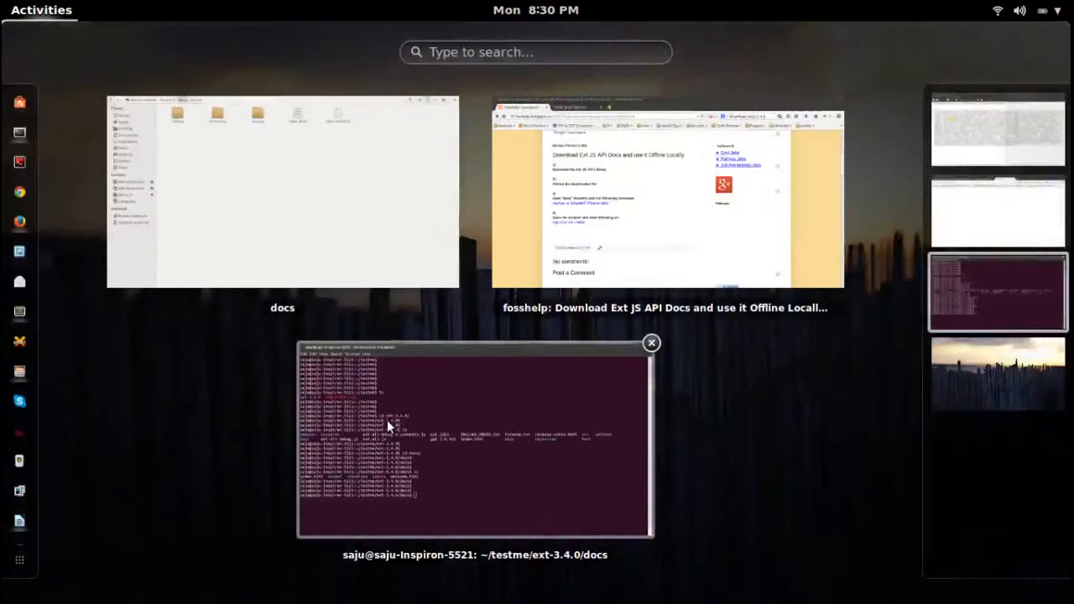
pyautogui.click(666, 197)
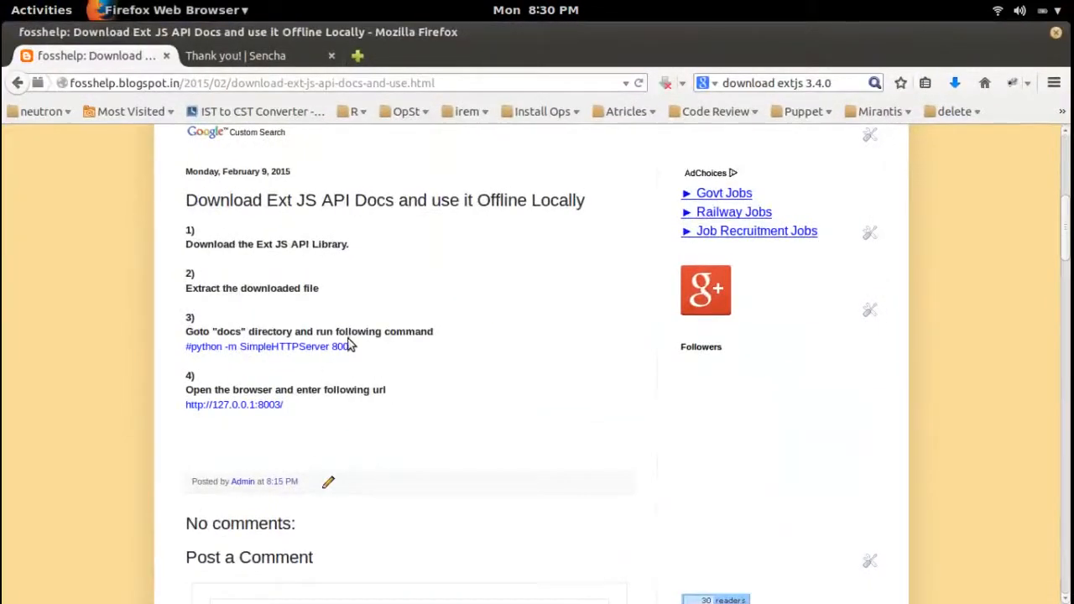
pyautogui.moveTo(186, 346); pyautogui.dragTo(353, 346)
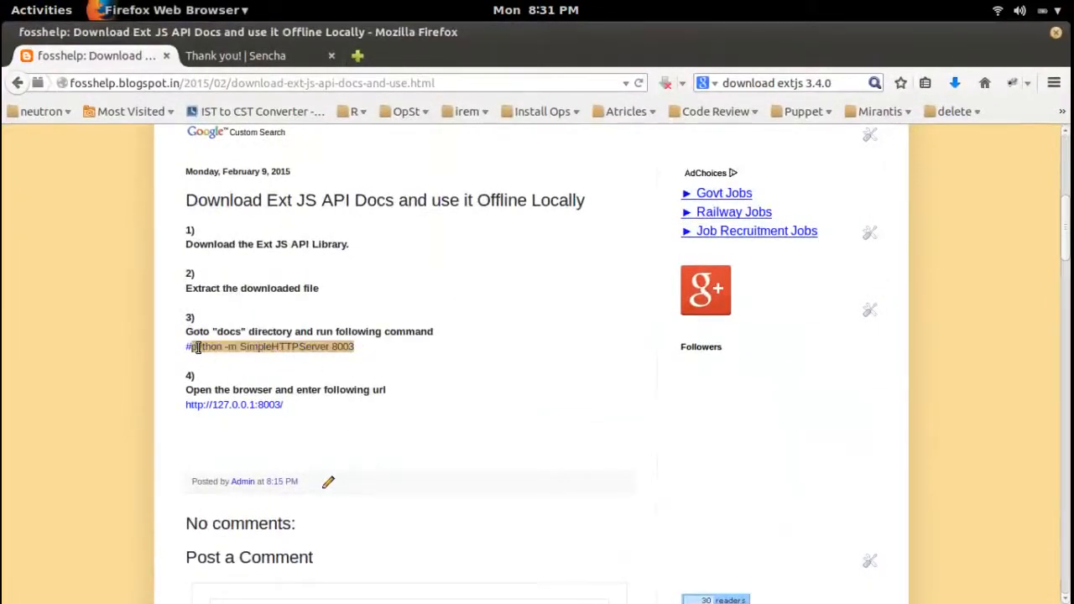
pyautogui.click(42, 10)
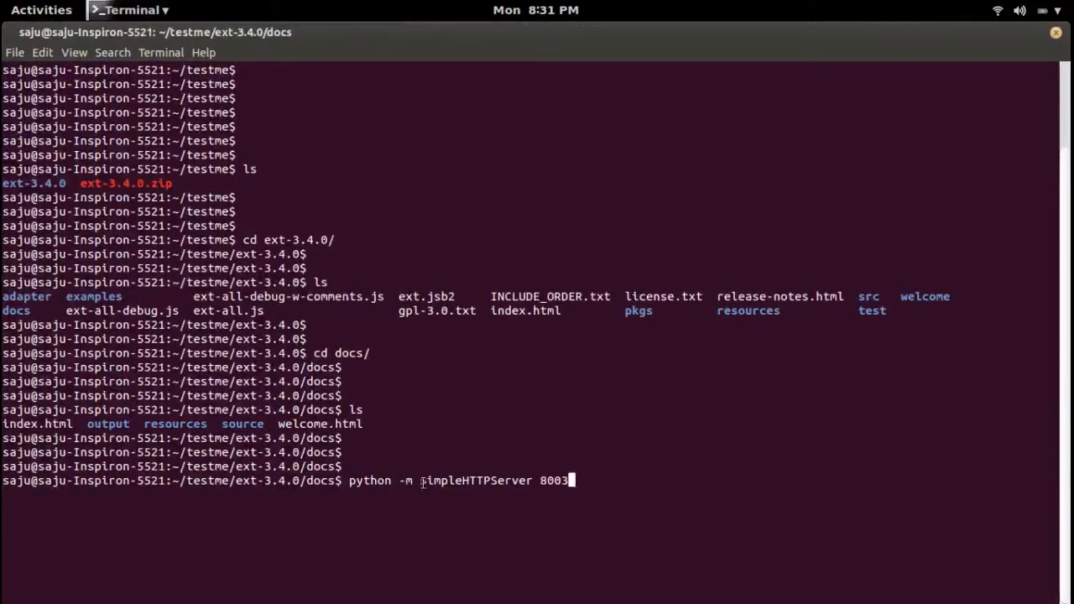
# Run python -m SimpleHTTPServer 8003 from the docs directory
pyautogui.doubleClick(475, 480)
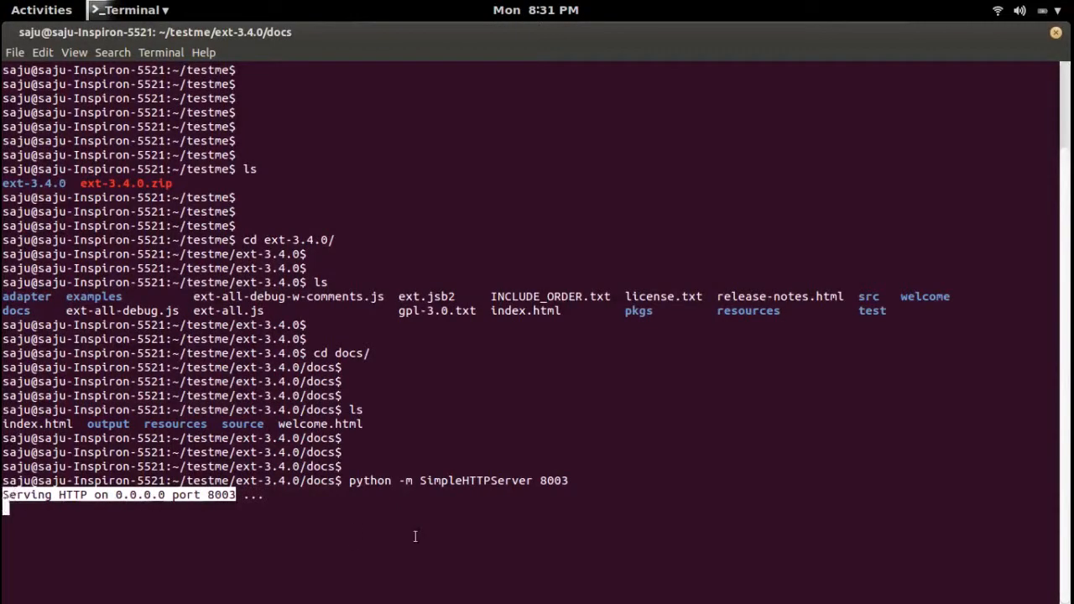
pyautogui.click(41, 9)
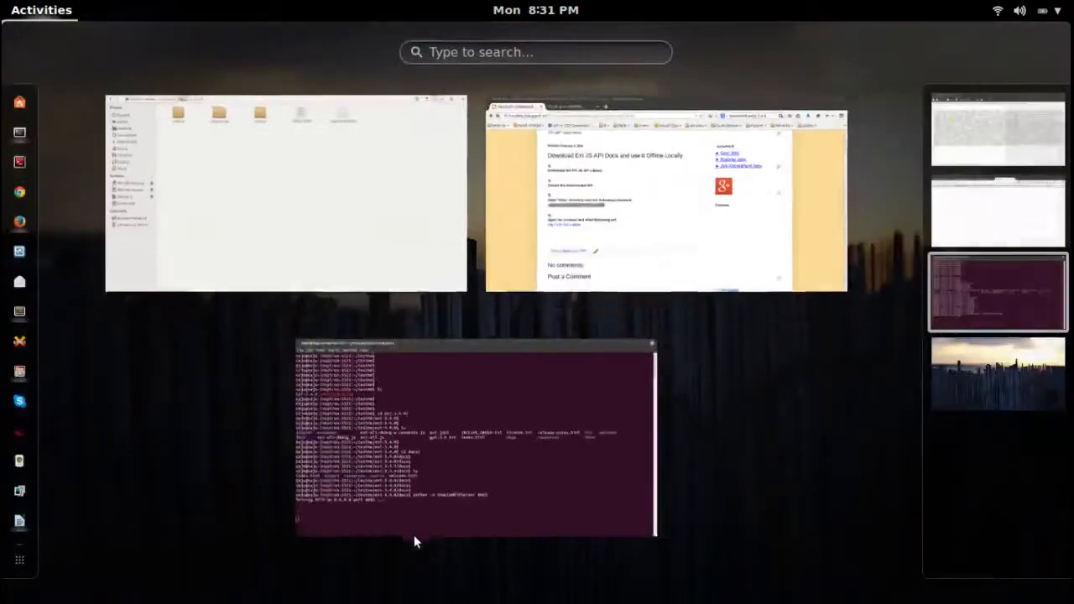
pyautogui.click(665, 197)
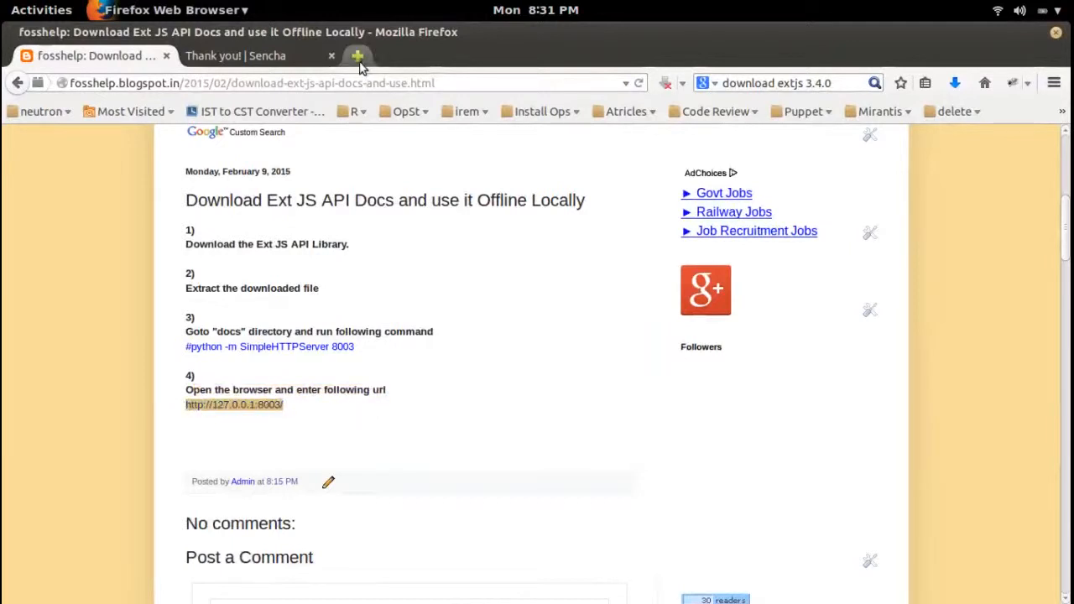
pyautogui.click(357, 55)
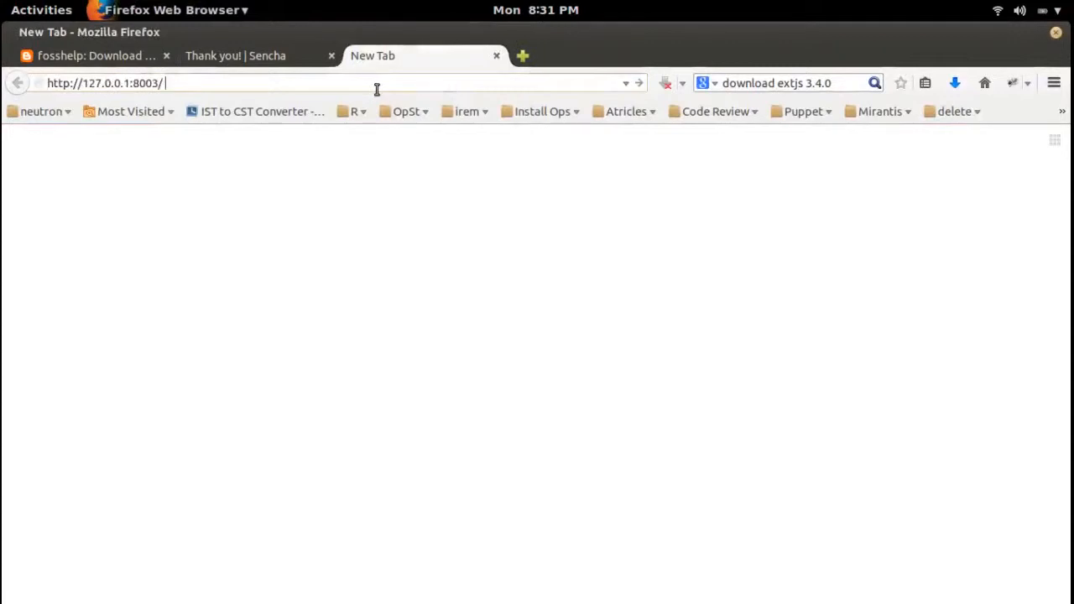
pyautogui.press('BackSpace')
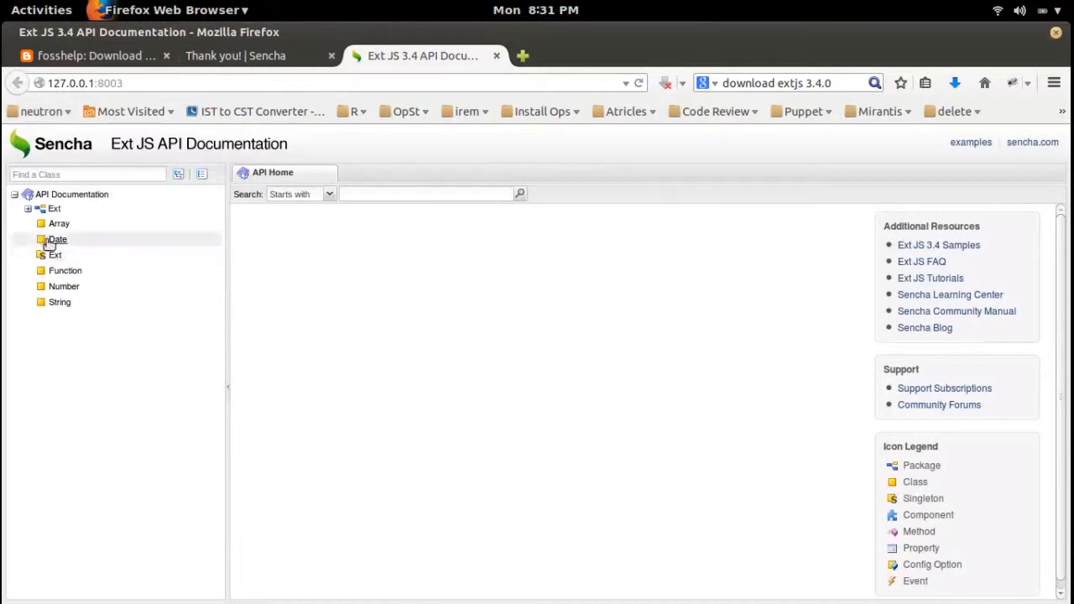
# Open the Ext, Function and Number class pages from the class tree
pyautogui.click(54, 256)
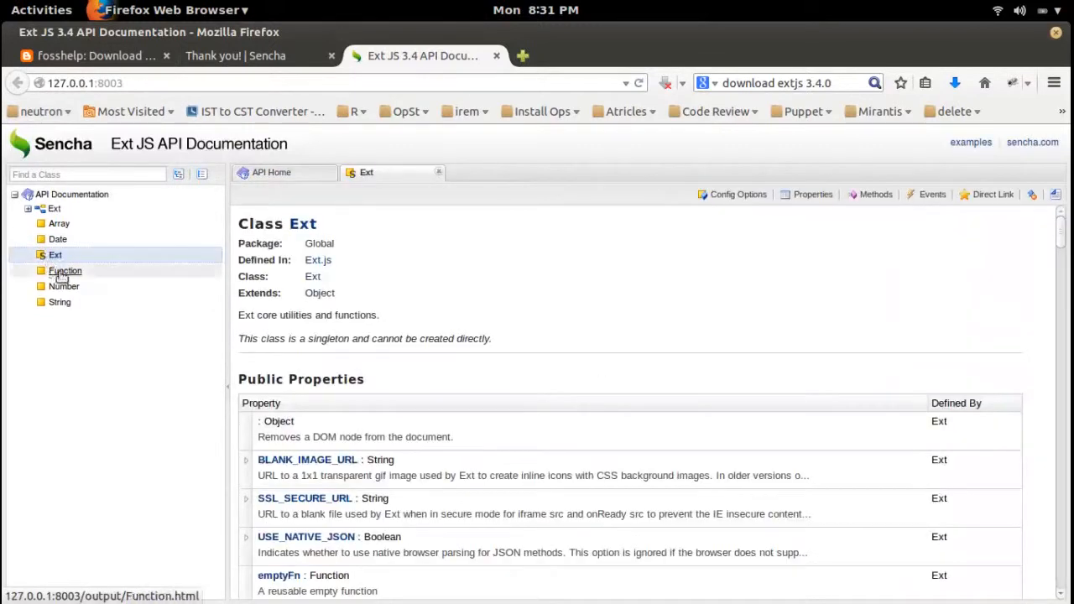
pyautogui.click(66, 270)
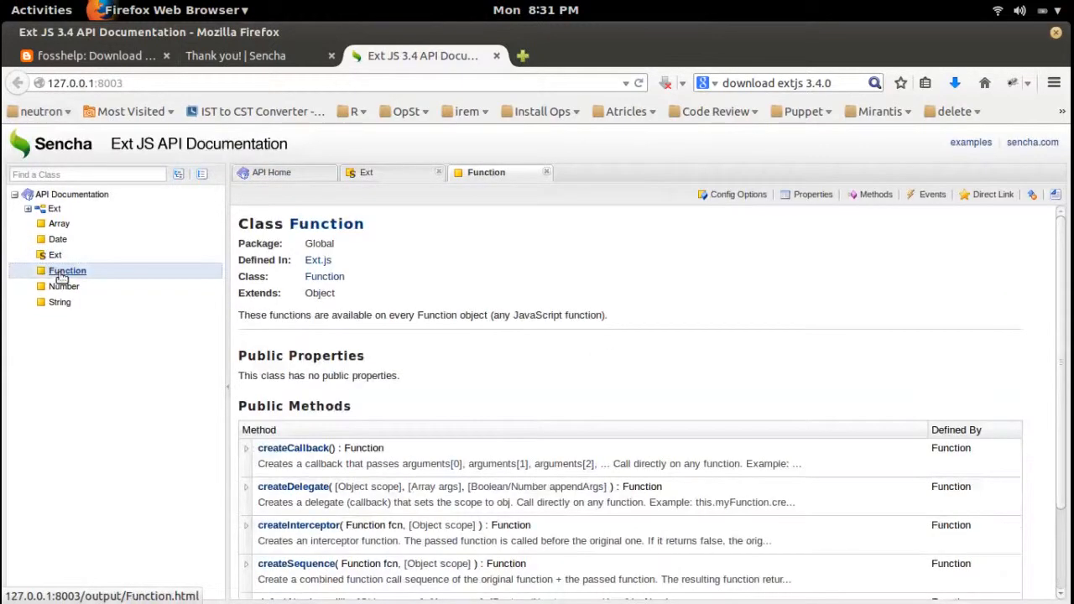
pyautogui.click(60, 301)
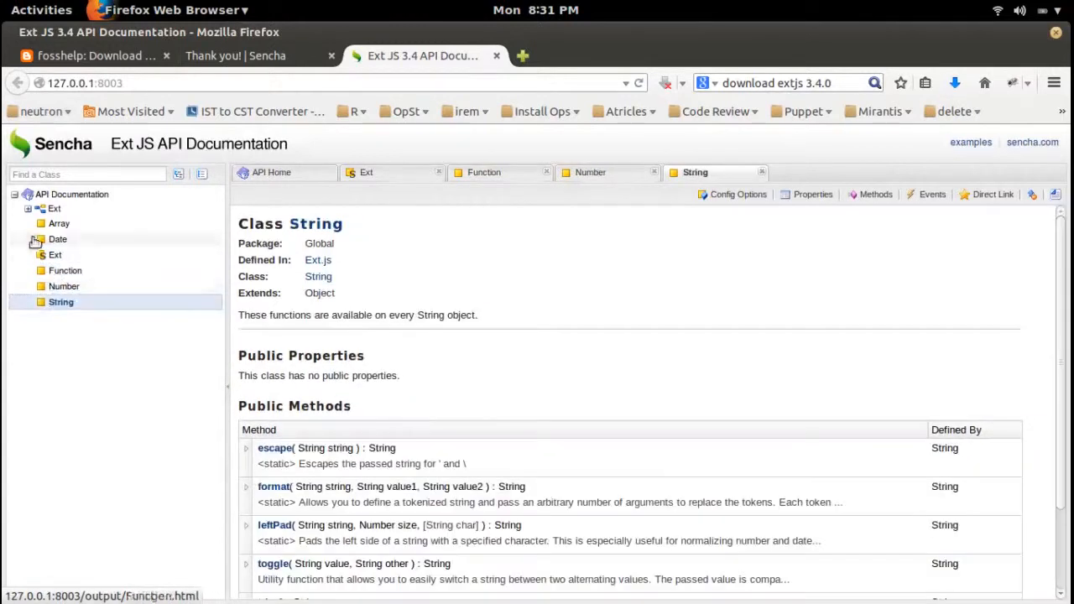
# Expand Ext.grid and view the ActionColumn, ColumnModel and Column class pages
pyautogui.click(28, 208)
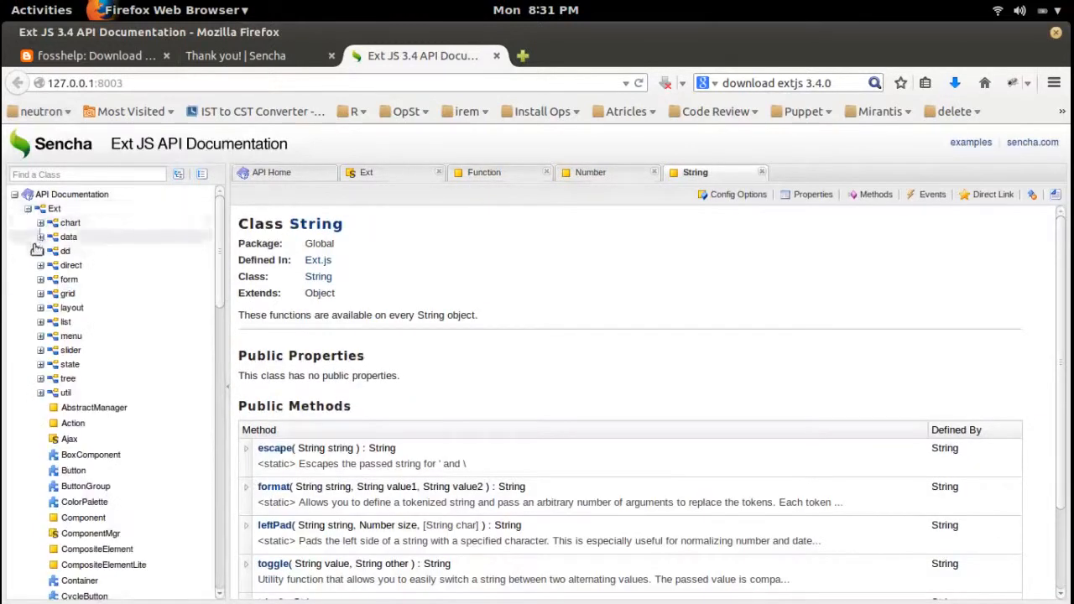
pyautogui.click(40, 293)
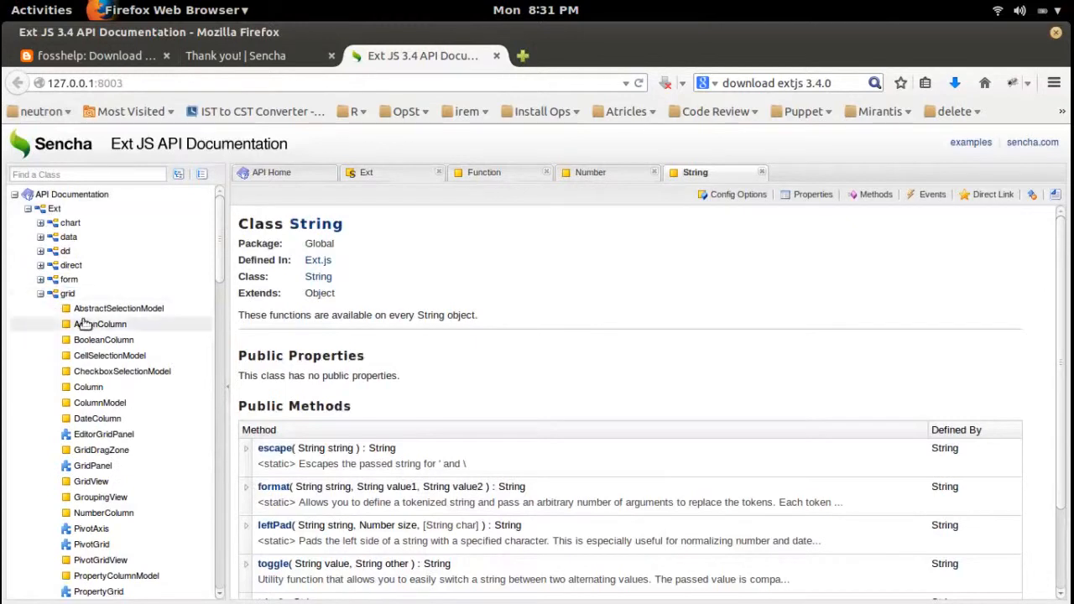
pyautogui.click(104, 323)
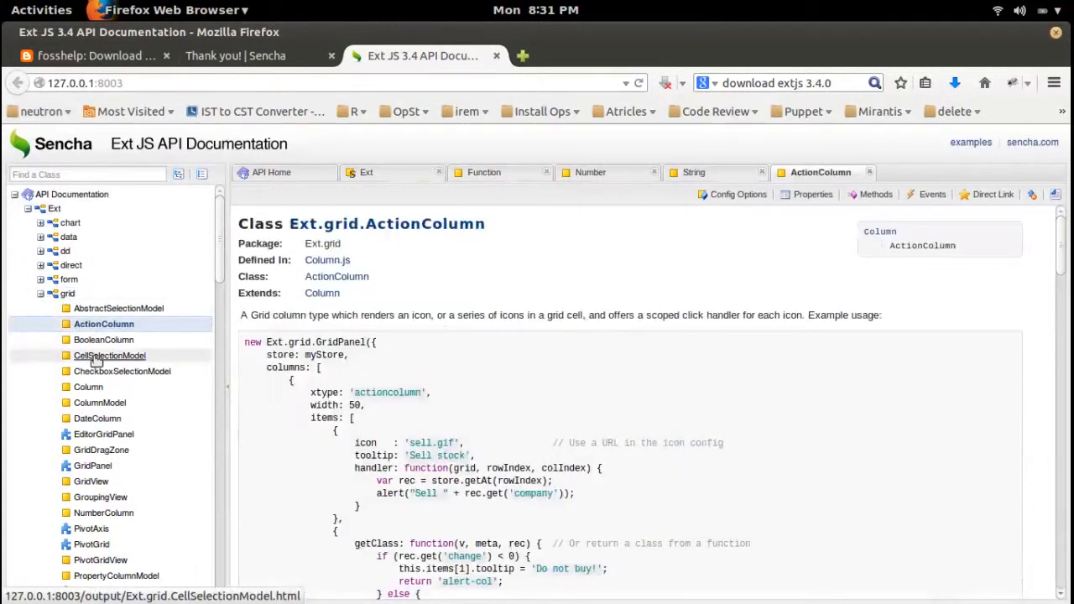
pyautogui.click(88, 387)
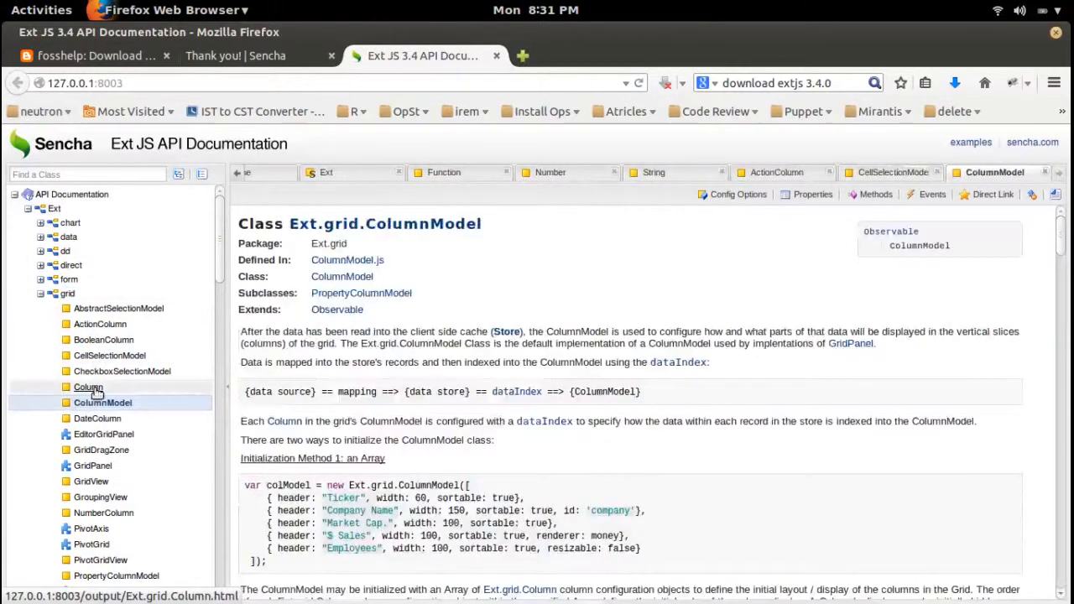
pyautogui.click(88, 387)
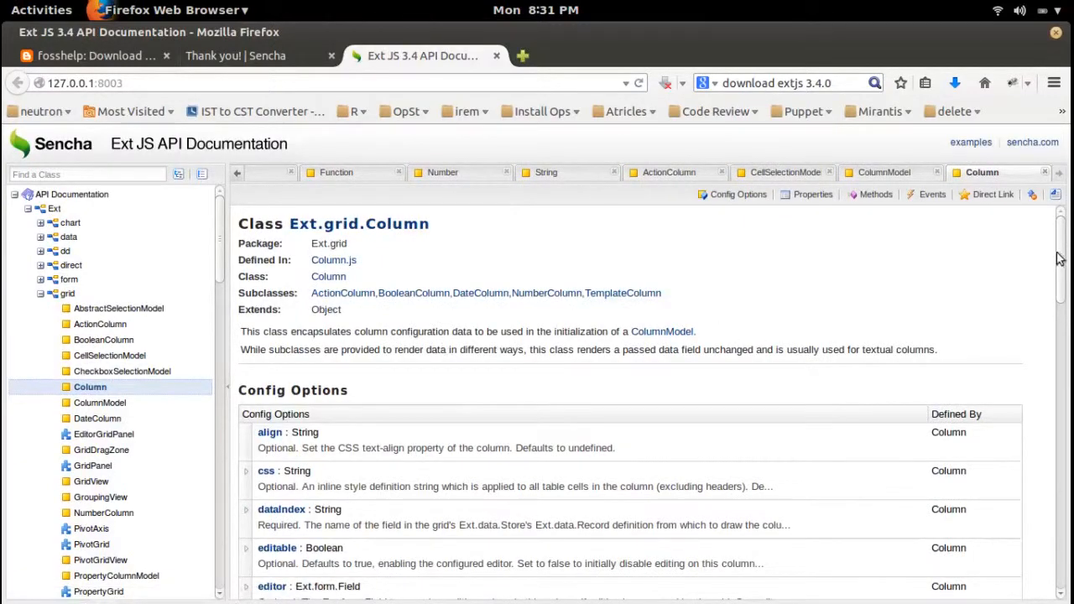
pyautogui.scroll(-3)
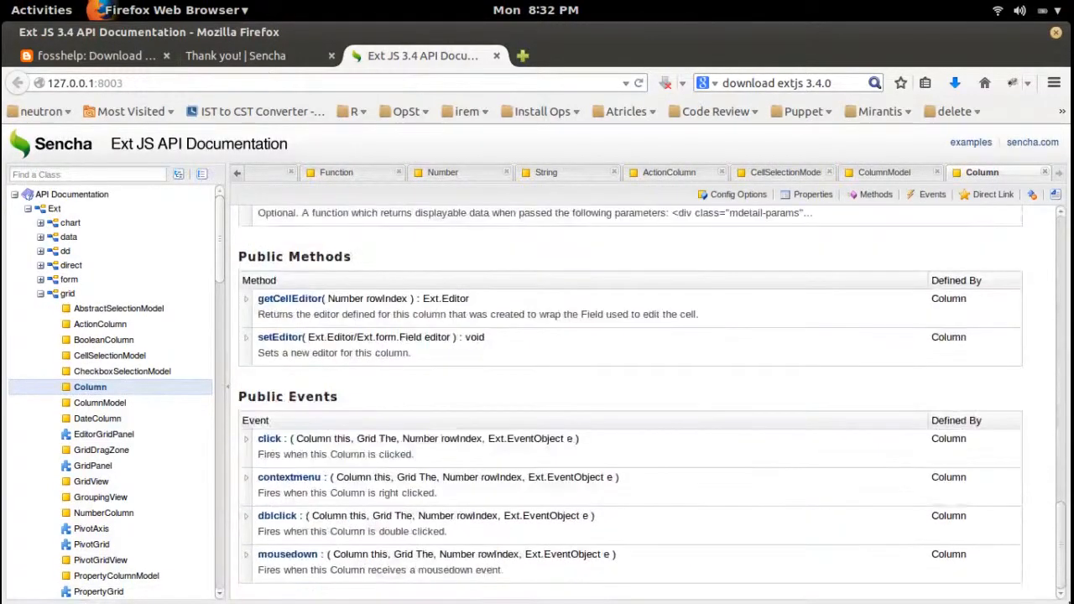
pyautogui.click(738, 194)
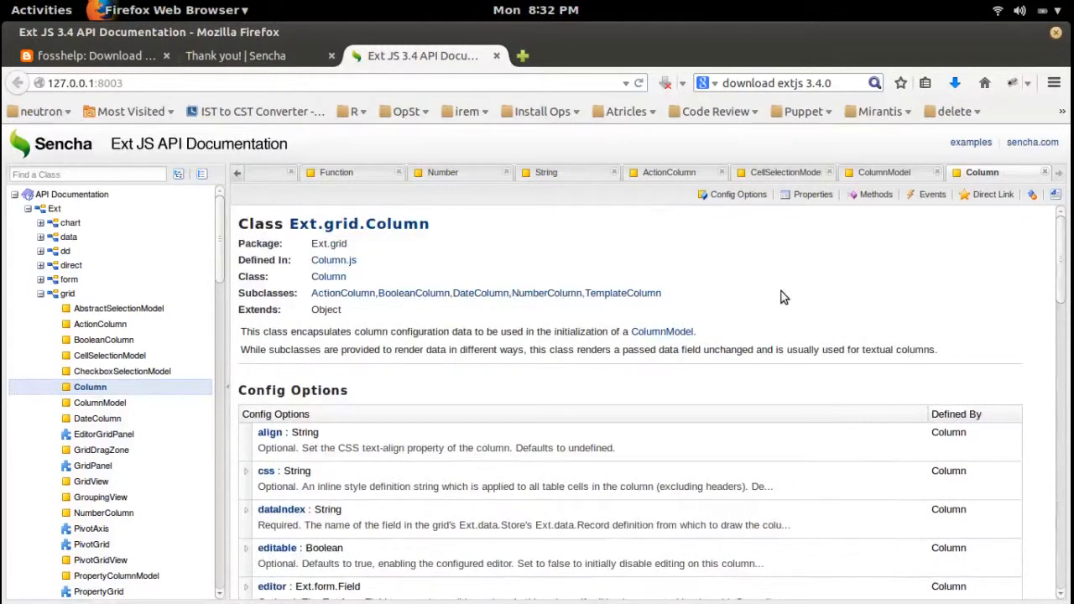
pyautogui.click(336, 82)
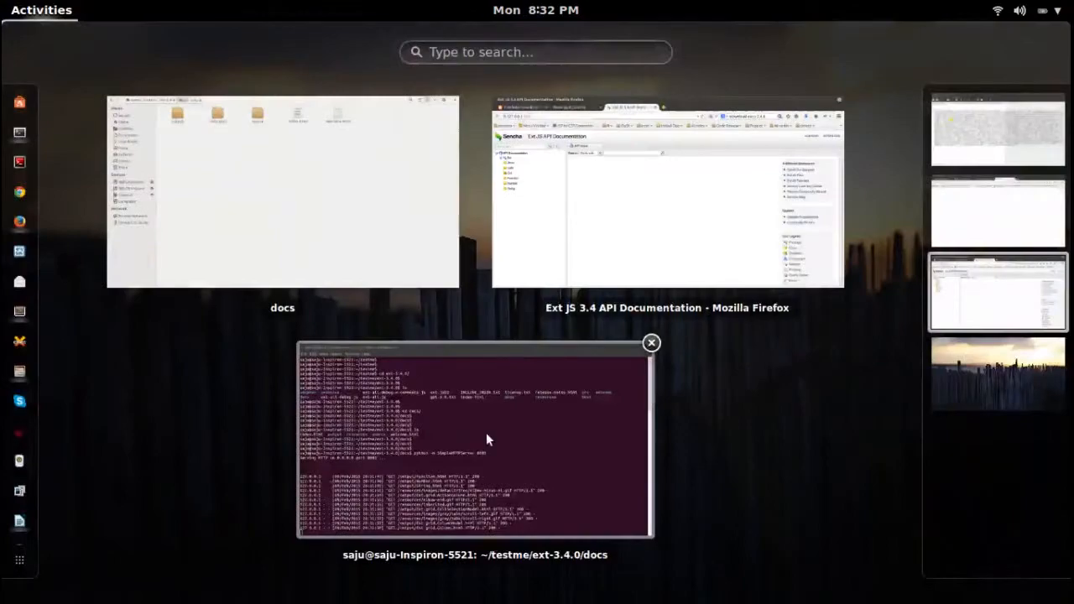
# Stop the server with Ctrl+C and confirm reloading 127.0.0.1:8003 fails
pyautogui.click(475, 436)
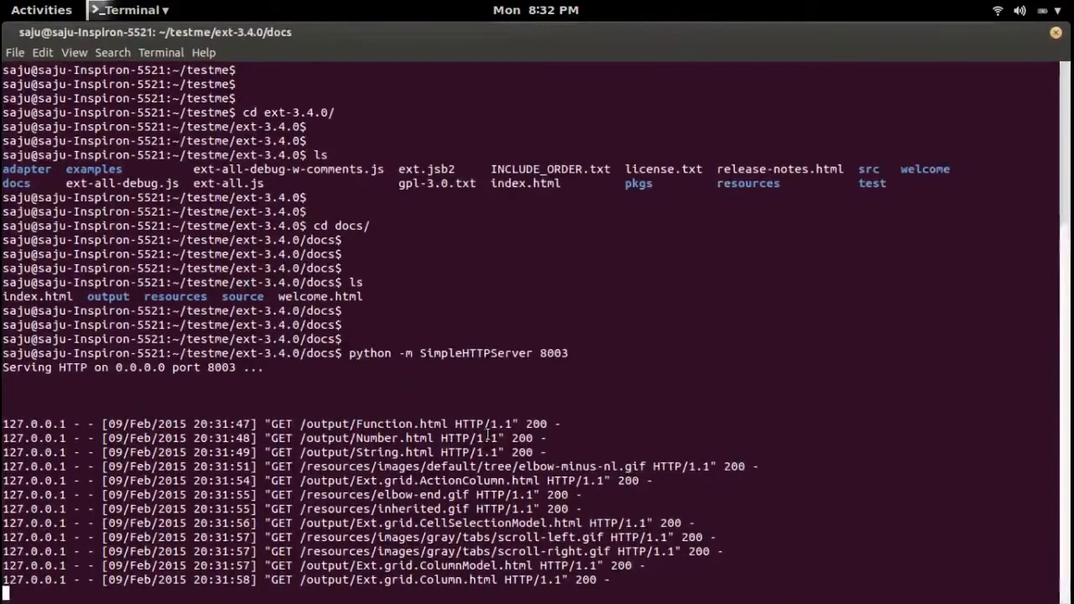
pyautogui.press('ctrl+c')
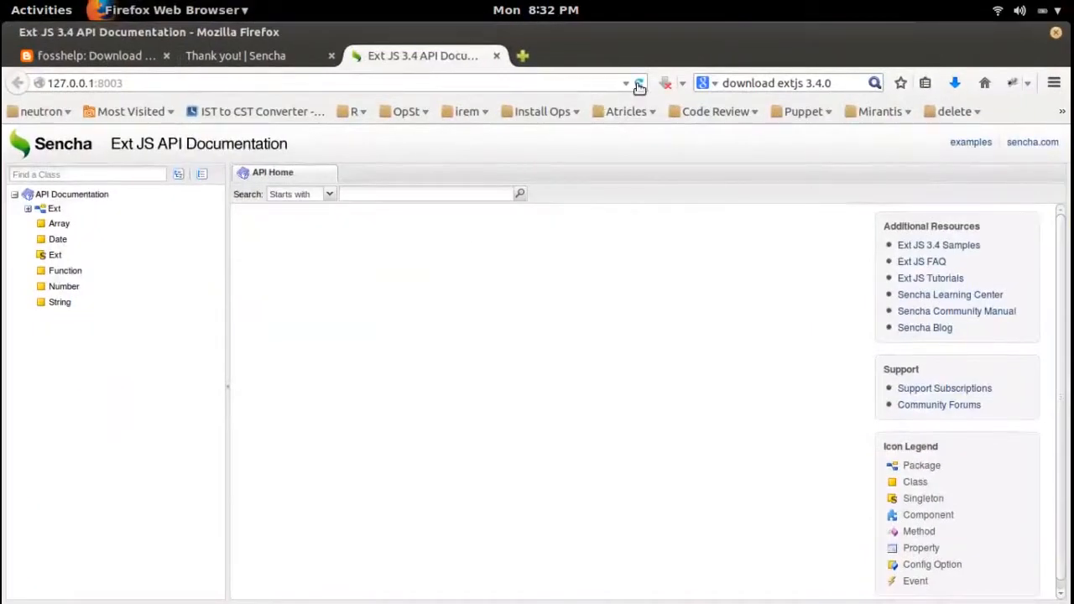
pyautogui.click(639, 83)
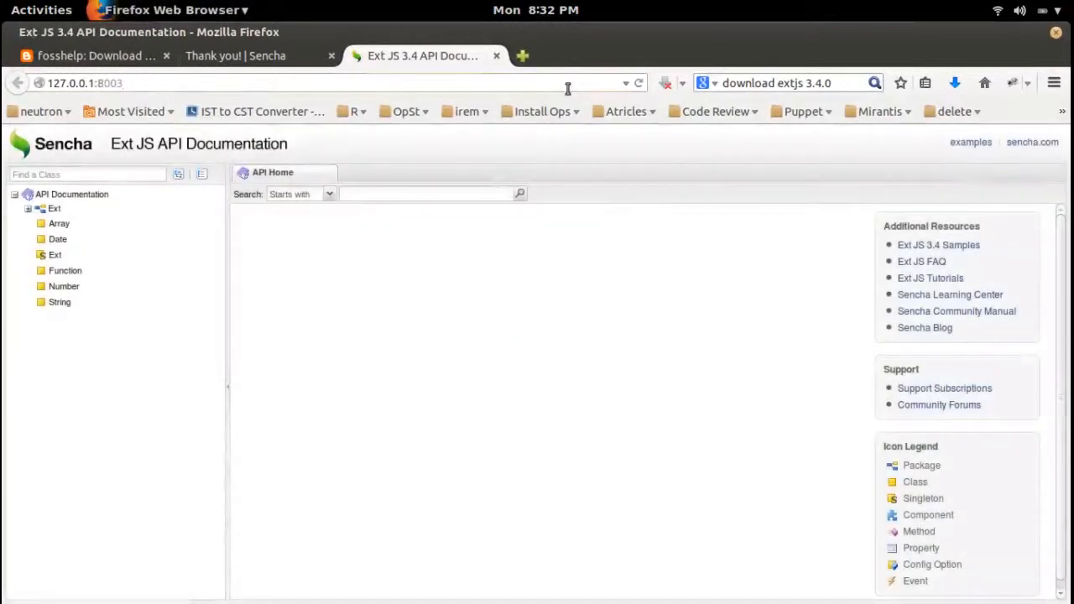
pyautogui.click(638, 83)
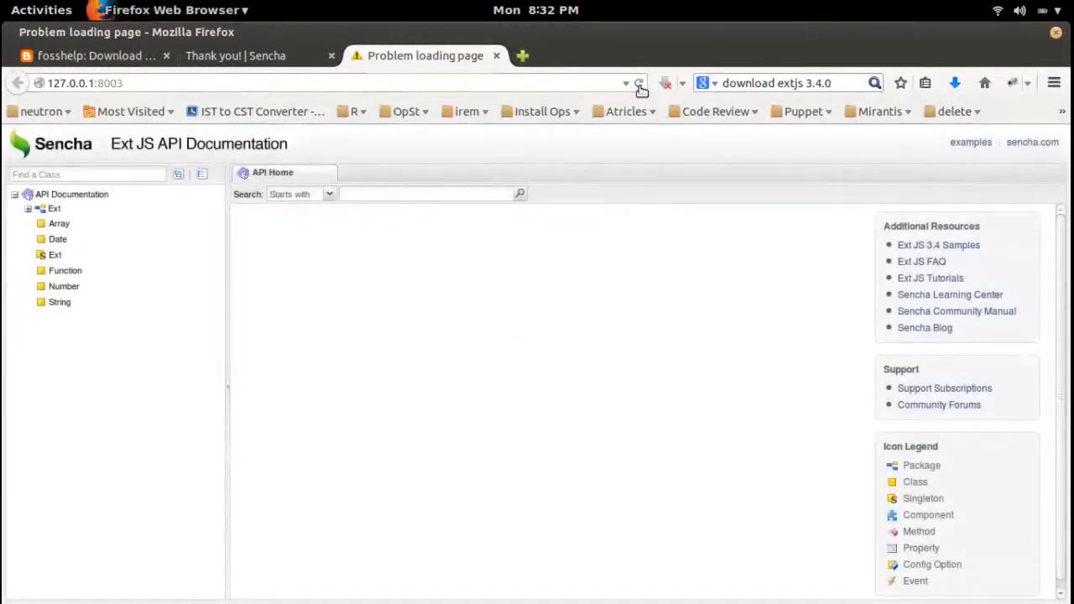
pyautogui.click(639, 82)
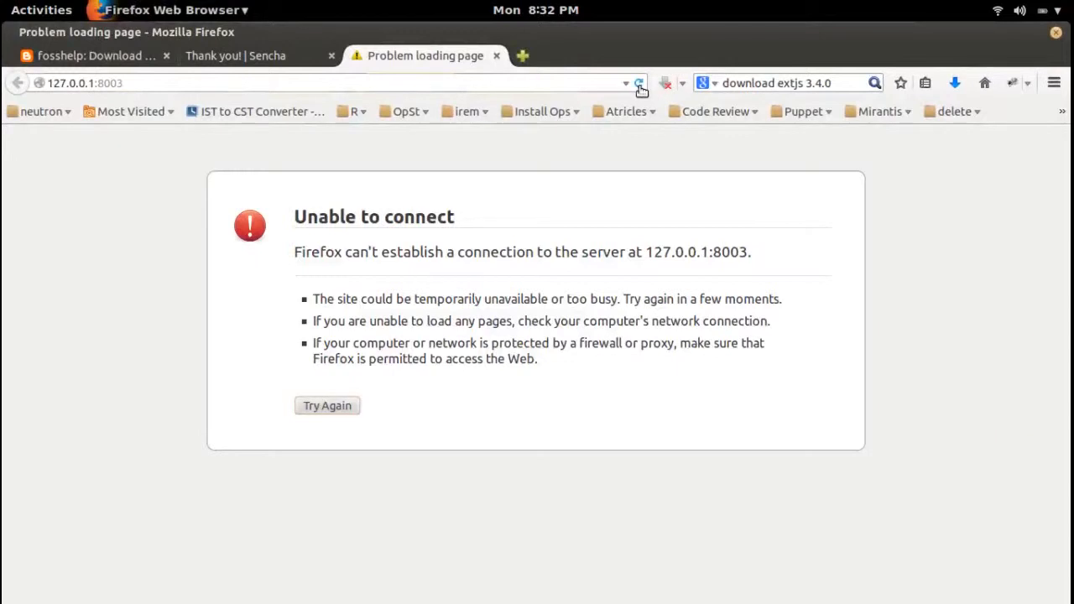
# Restart the docs server on port 8005 and change Firefox's address to 127.0.0.1:8005
pyautogui.click(41, 9)
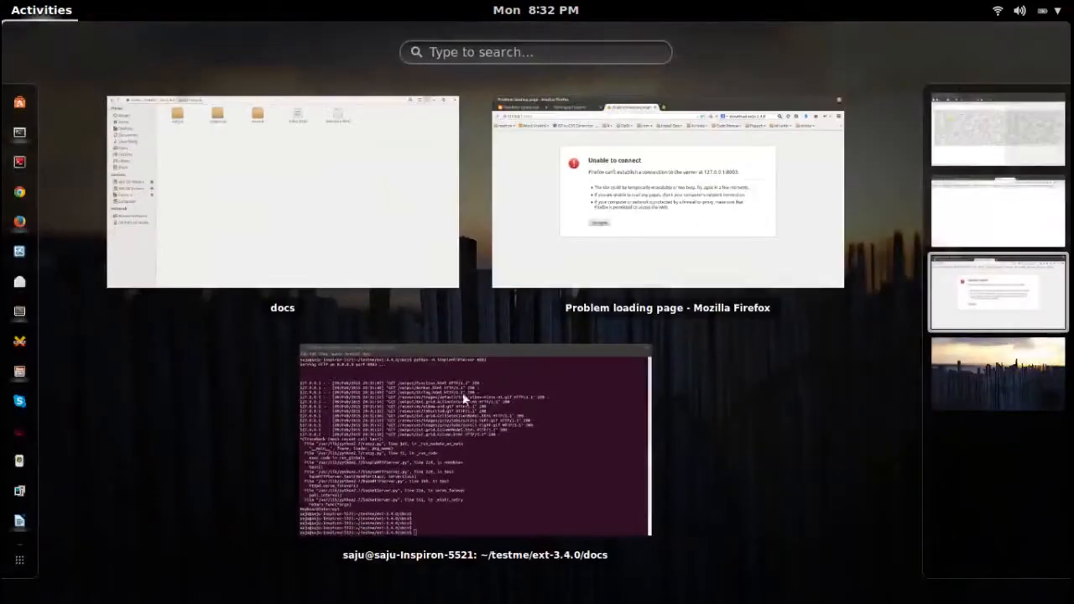
pyautogui.click(474, 441)
pyautogui.write('python -m SimpleHTTPServer 8005')
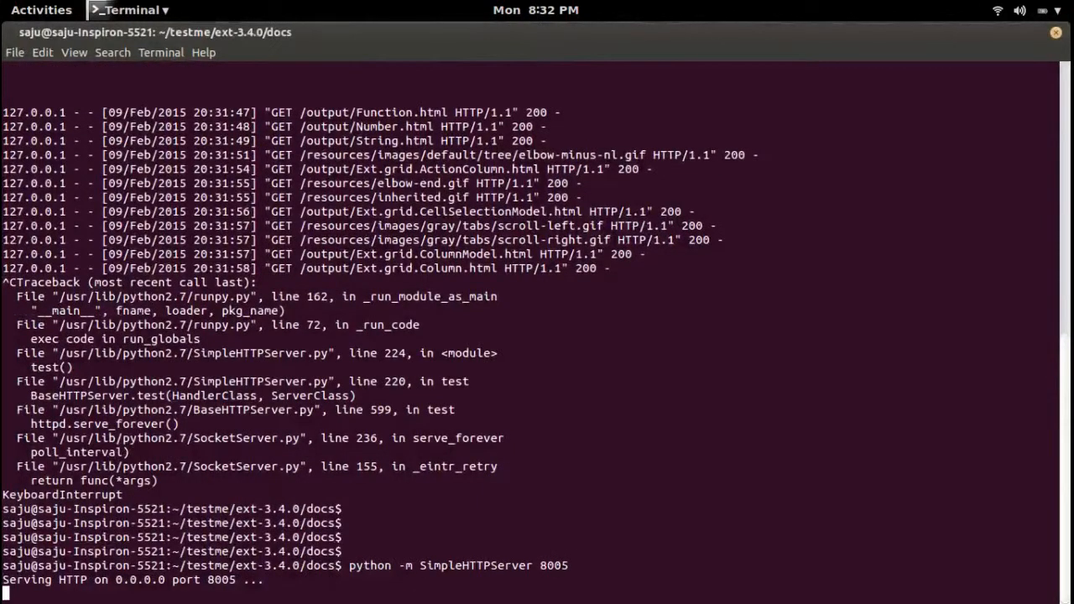
pyautogui.click(41, 10)
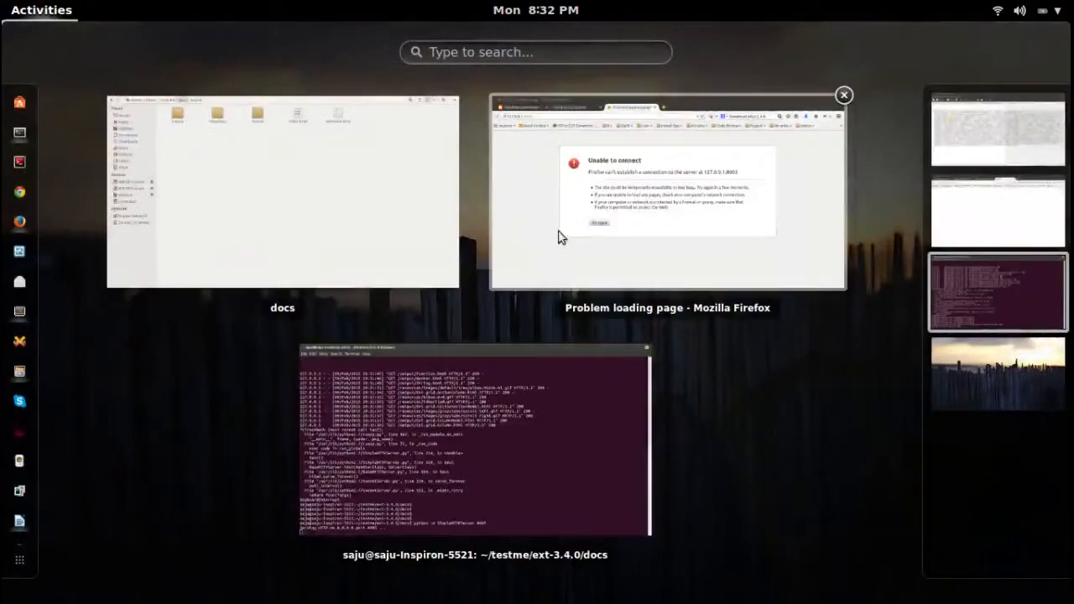
pyautogui.click(667, 193)
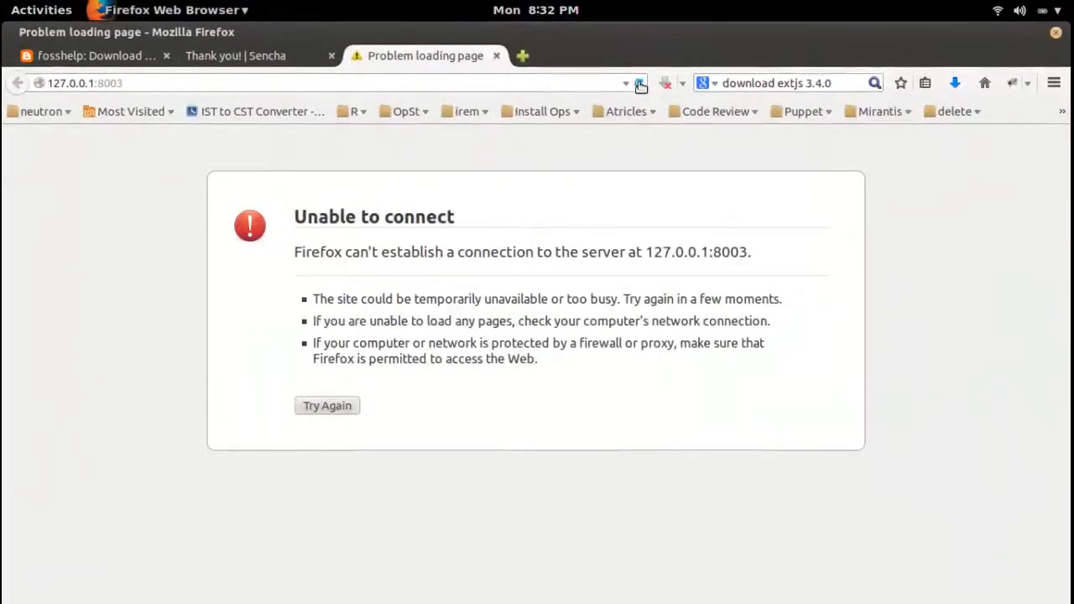
pyautogui.click(400, 82)
pyautogui.write('5')
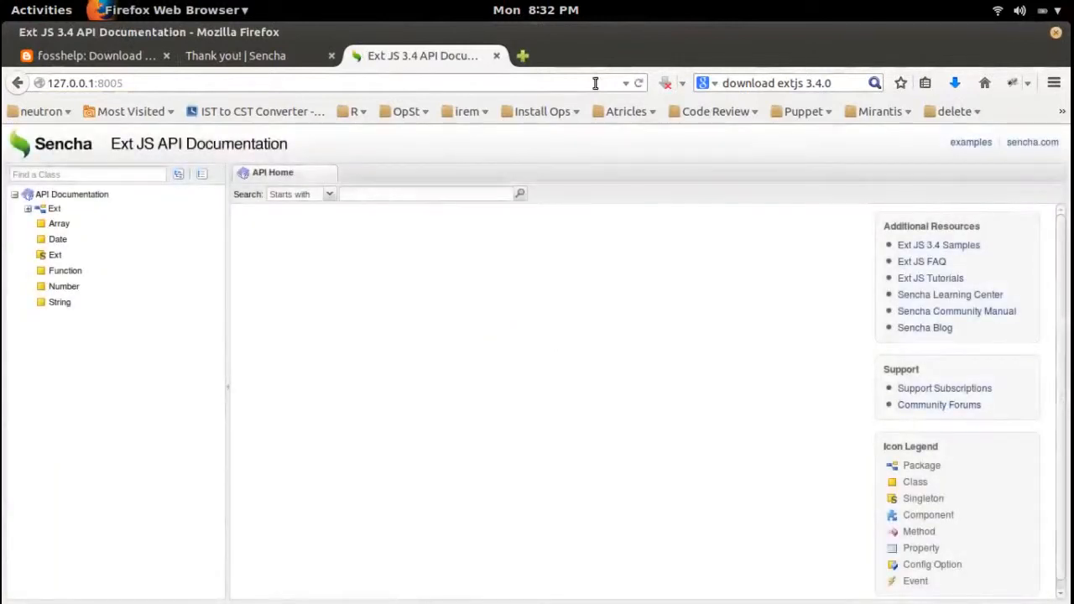
# Reload the Ext JS docs from 127.0.0.1:8005 and check the server's request log
pyautogui.click(638, 83)
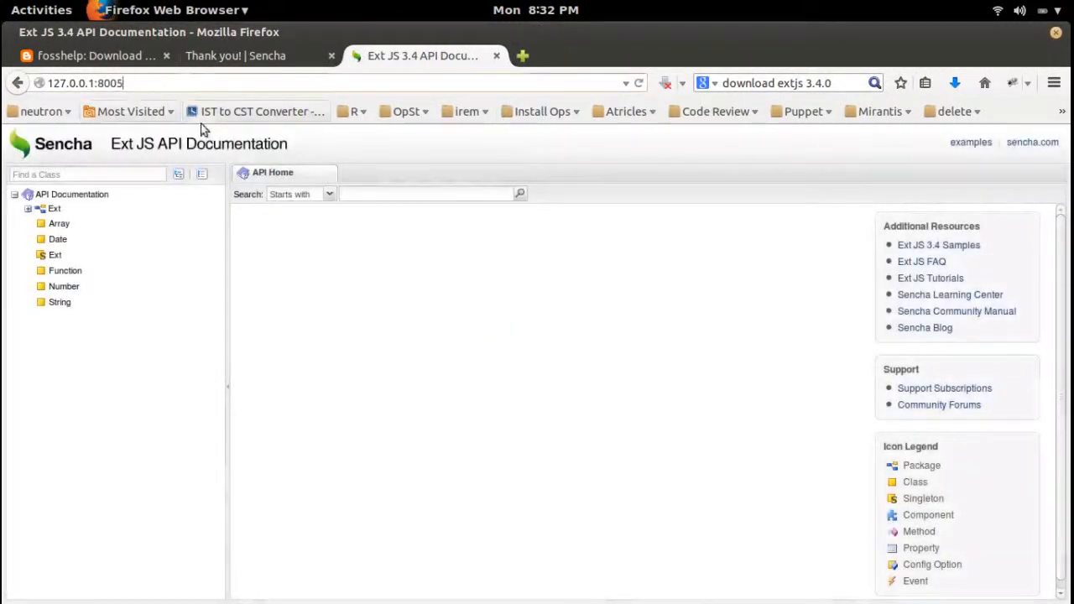
pyautogui.click(92, 55)
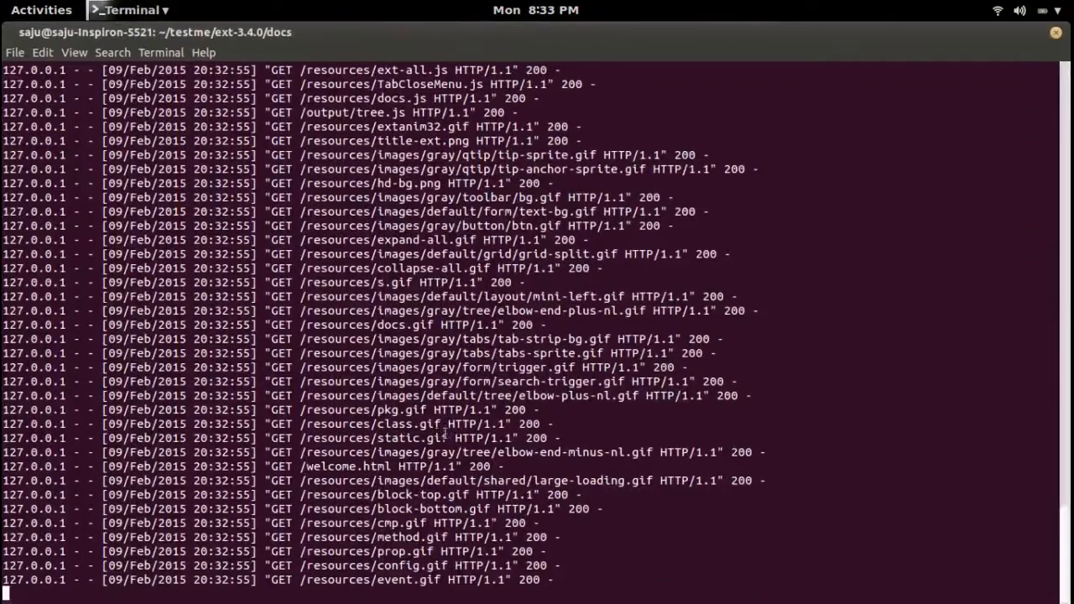
pyautogui.moveTo(959, 516)
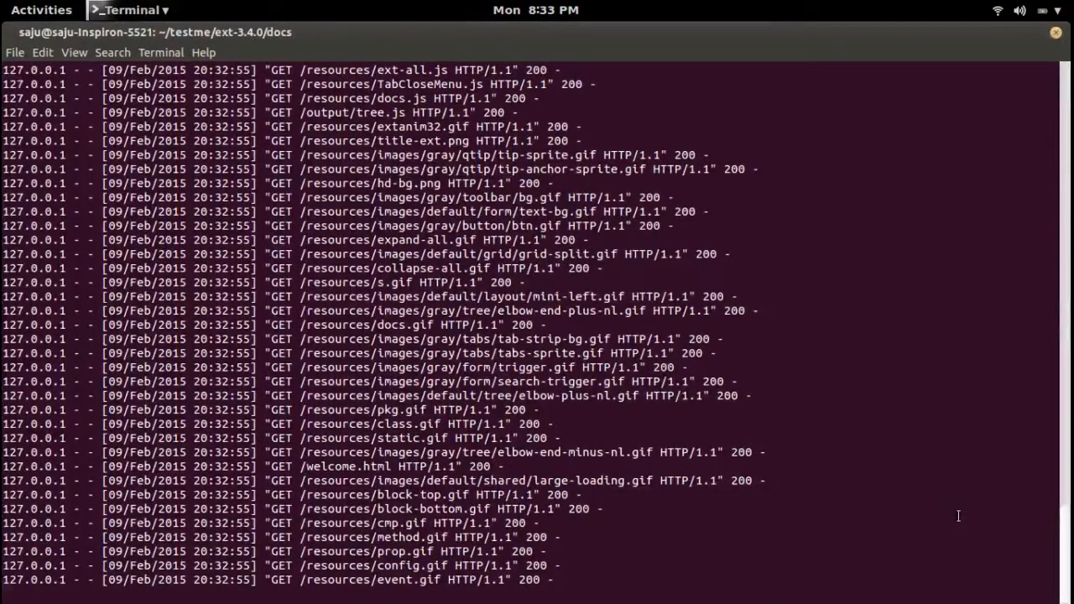
# Open the Activities overview of all open windows from the top bar
pyautogui.click(41, 9)
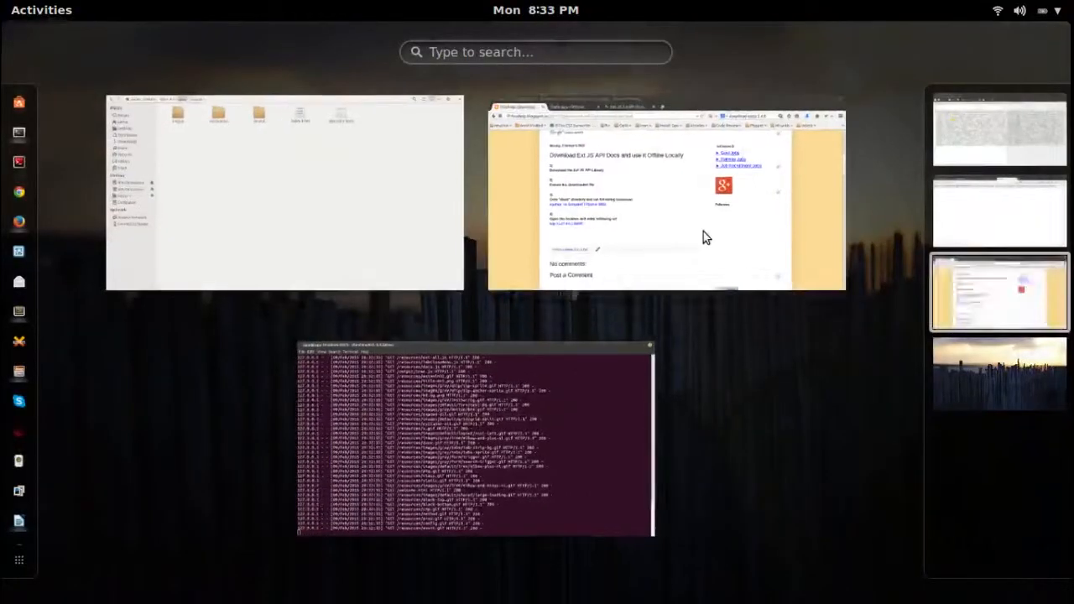